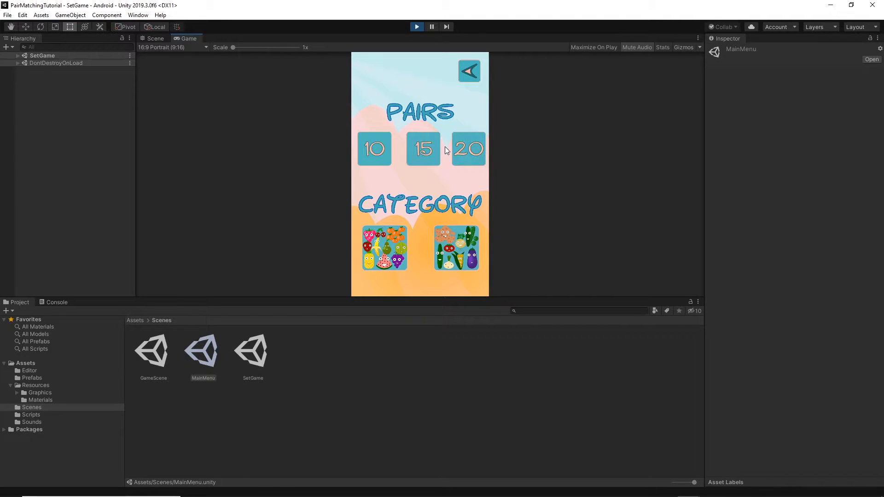
Step: Choose a pair count in the running game to load the twenty-card grid
{"action": "left_click", "coordinate": [467, 148]}
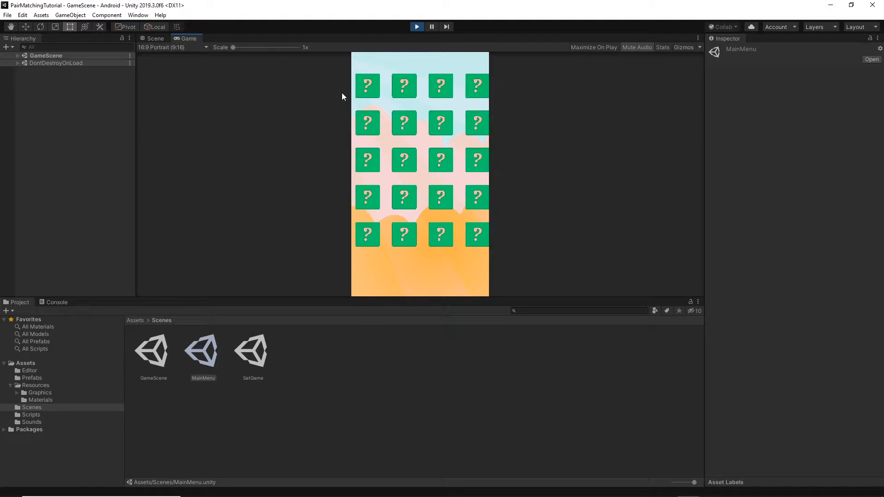
{"action": "mouse_move", "coordinate": [592, 128]}
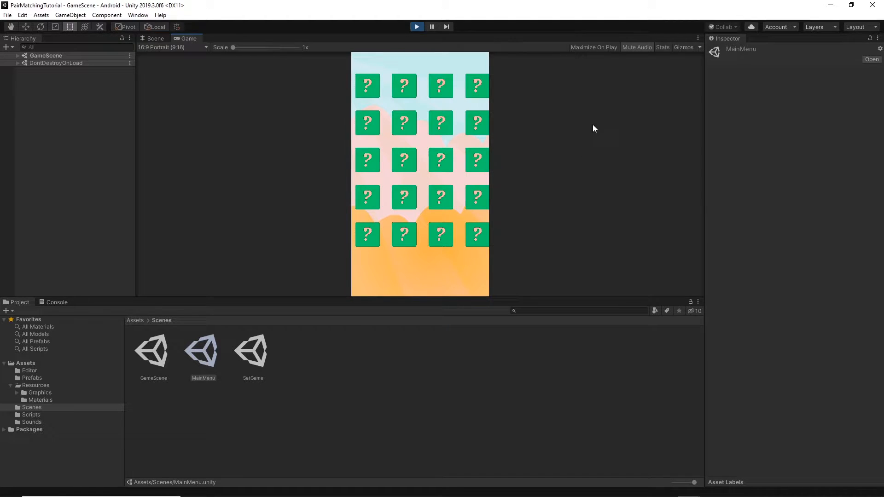
{"action": "mouse_move", "coordinate": [353, 197]}
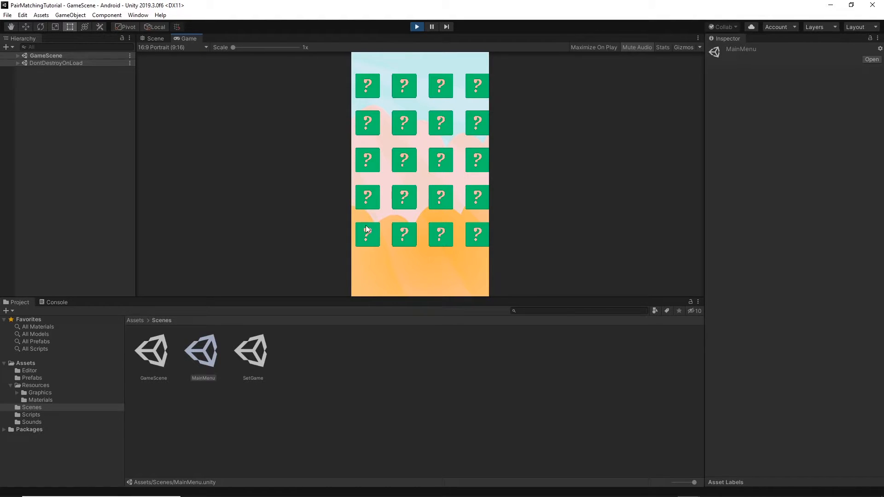
{"action": "mouse_move", "coordinate": [377, 259]}
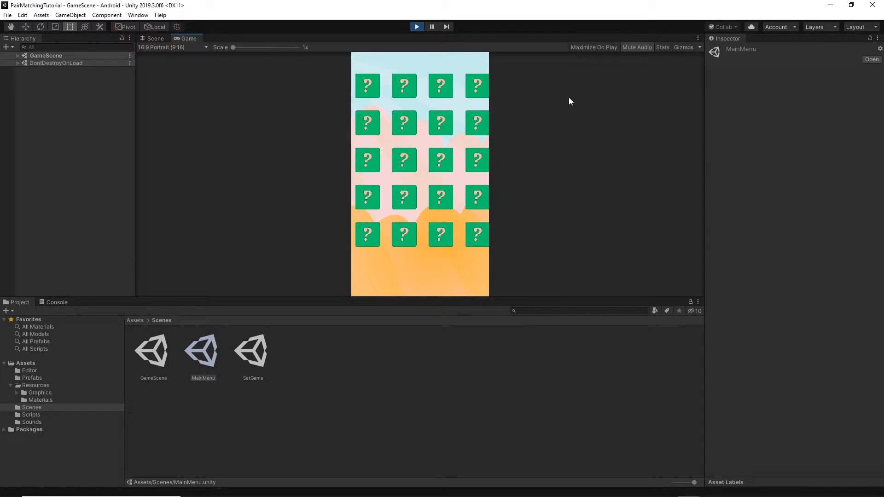
{"action": "mouse_move", "coordinate": [531, 170]}
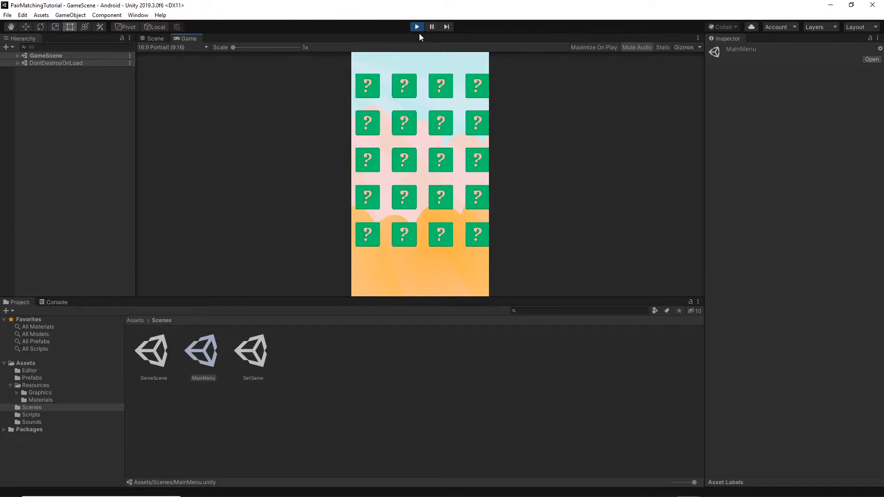
Step: Stop Play mode and load the SetGame scene with its Canvas buttons expanded
{"action": "left_click", "coordinate": [416, 27]}
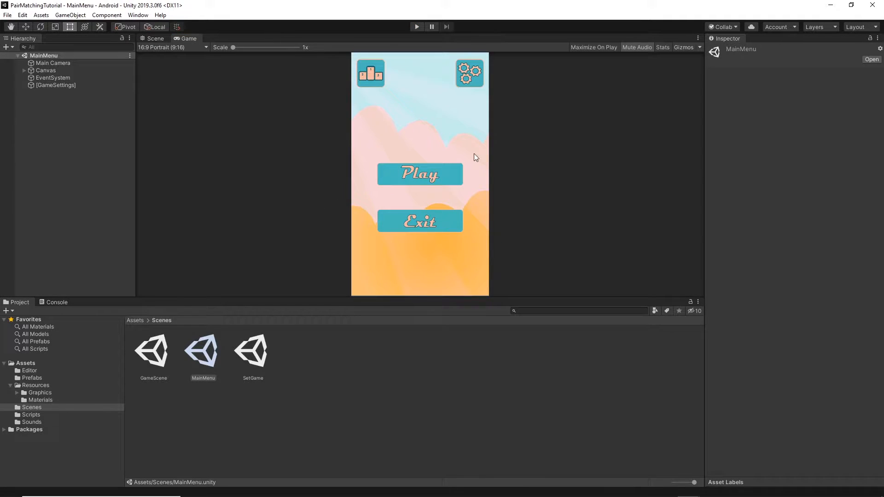
{"action": "mouse_move", "coordinate": [65, 381]}
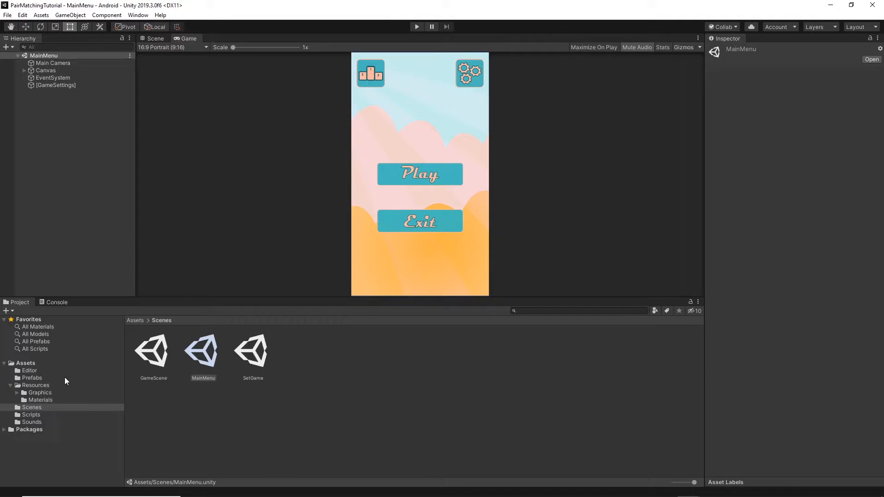
{"action": "left_click", "coordinate": [32, 407]}
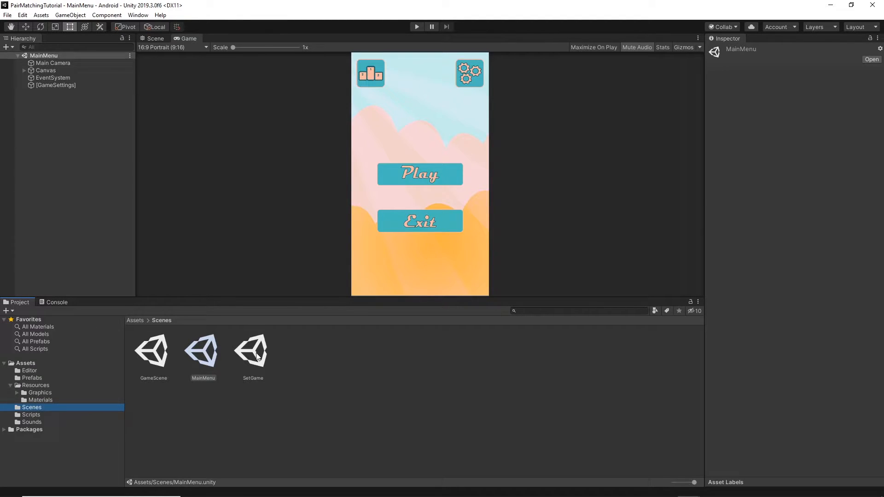
{"action": "double_click", "coordinate": [252, 348]}
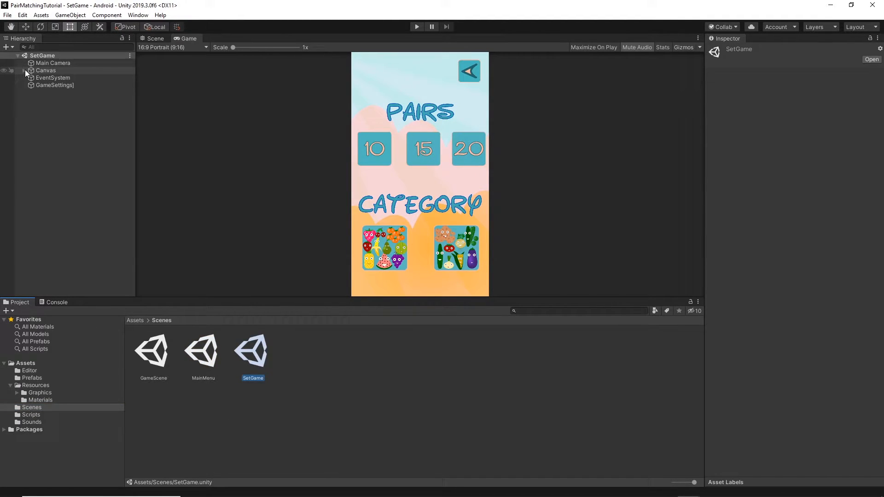
{"action": "left_click", "coordinate": [25, 70]}
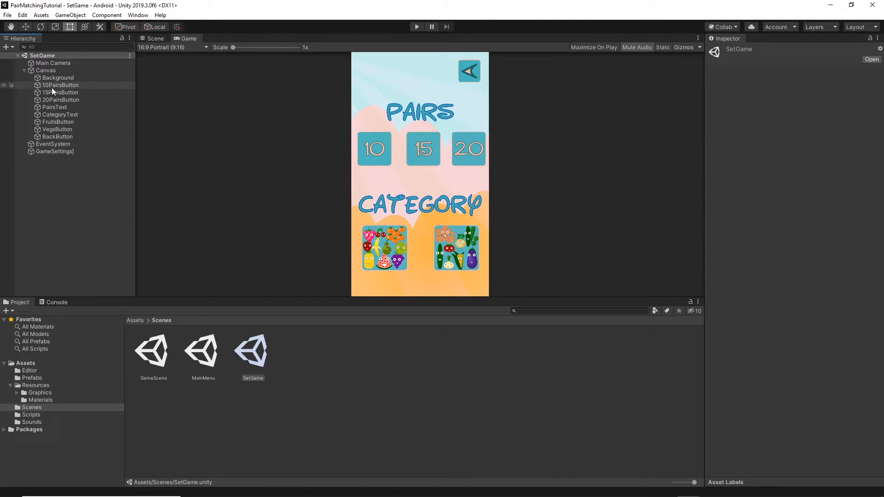
Step: Review the Pair Numbers of the 10, 15 and 20 pairs buttons, then head to the Scripts folder
{"action": "left_click", "coordinate": [61, 85]}
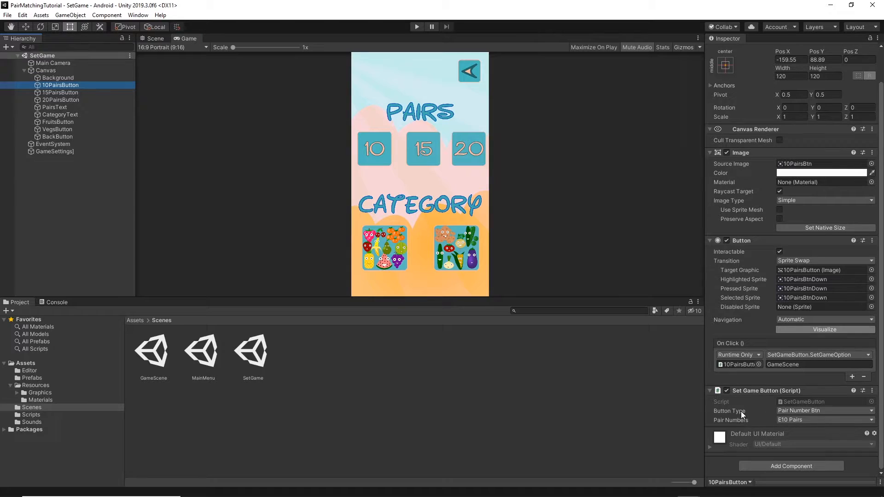
{"action": "mouse_move", "coordinate": [724, 418]}
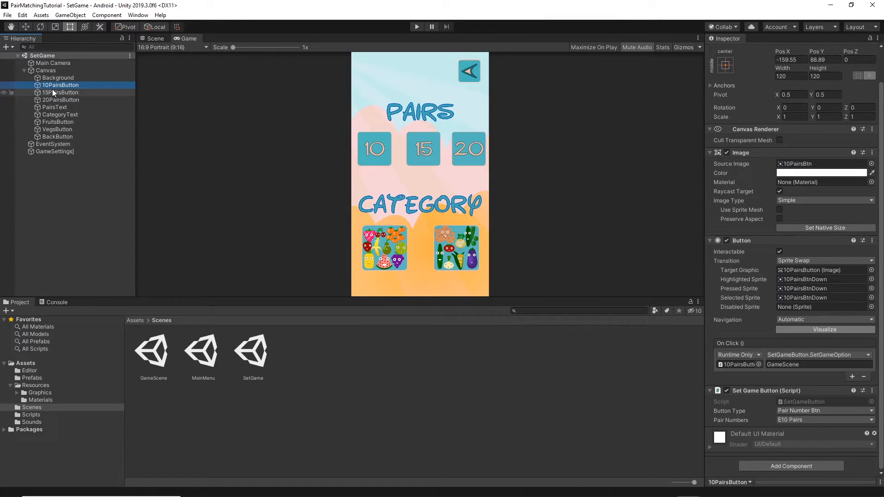
{"action": "left_click", "coordinate": [60, 92]}
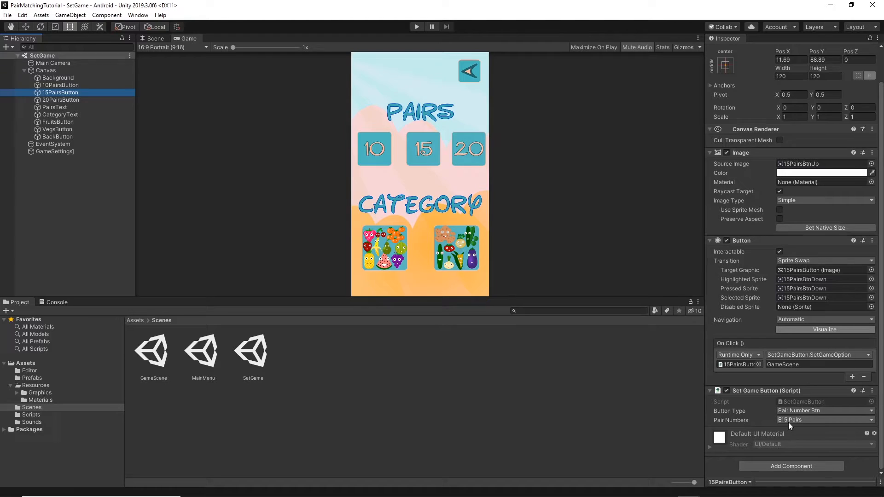
{"action": "left_click", "coordinate": [60, 99]}
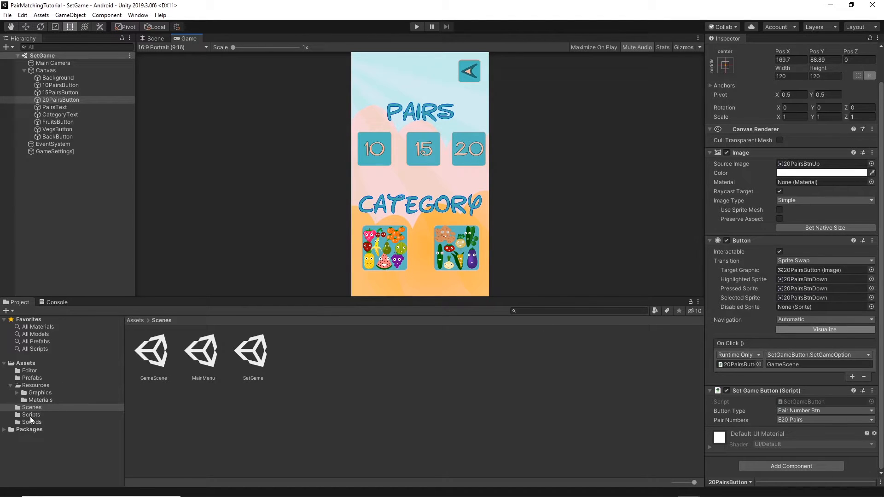
{"action": "left_click", "coordinate": [31, 415]}
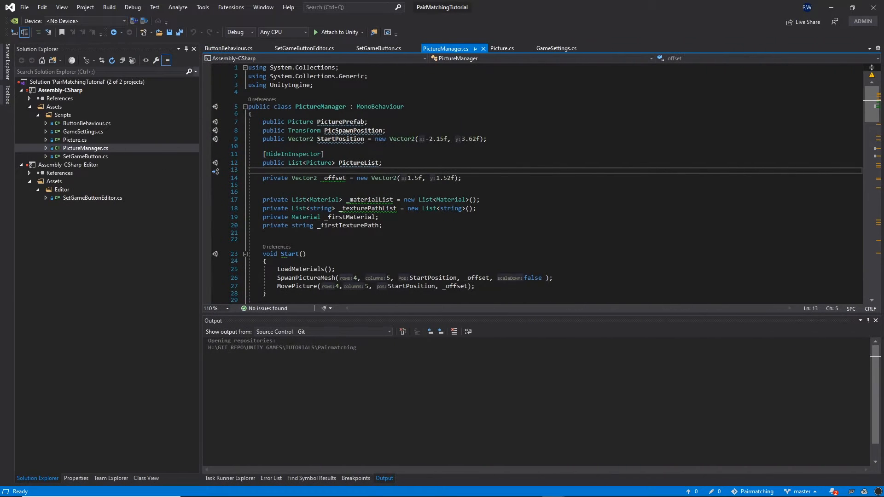
Step: Scroll PictureManager.cs down to its Start method
{"action": "scroll", "scroll_direction": "down", "scroll_amount": 3}
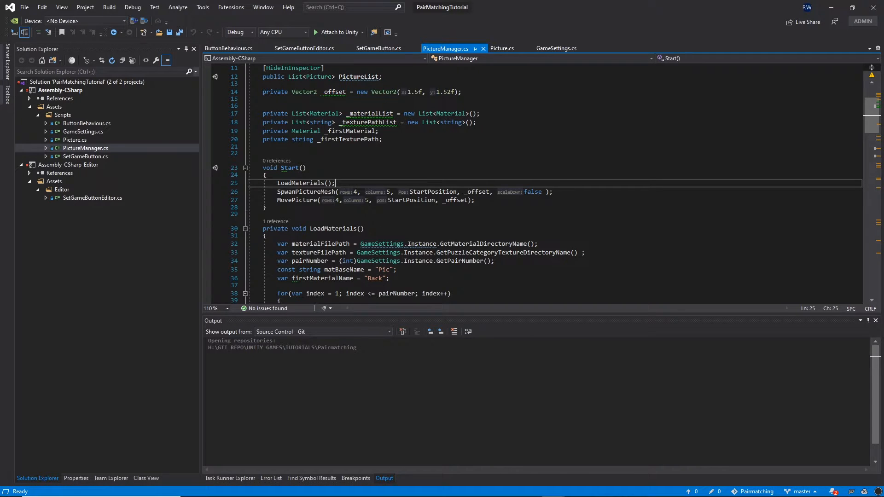
{"action": "mouse_move", "coordinate": [512, 192]}
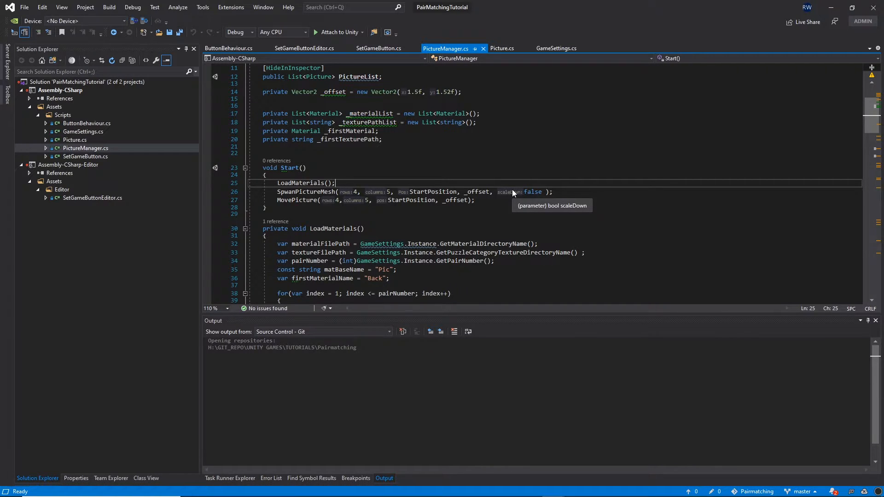
Step: Wrap the spawn and move calls in a GetPairNumber() == EPairNumber.E10Pairs check and save
{"action": "key", "text": "enter"}
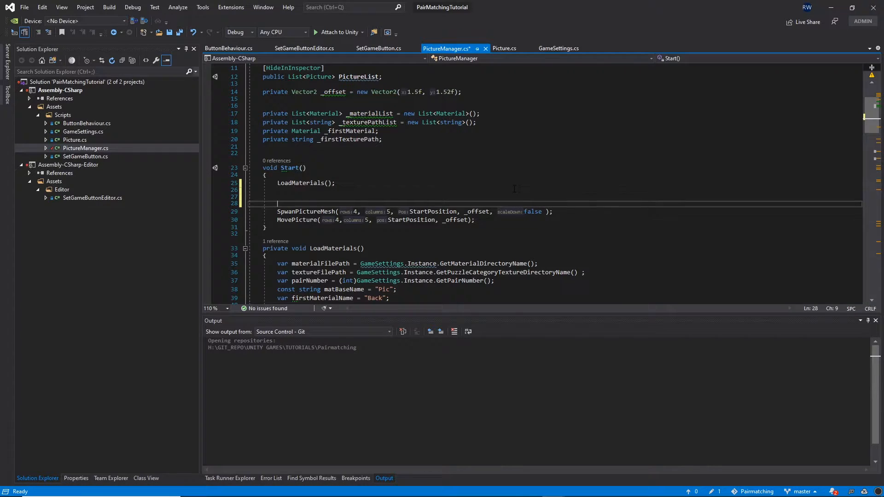
{"action": "type", "text": "if("}
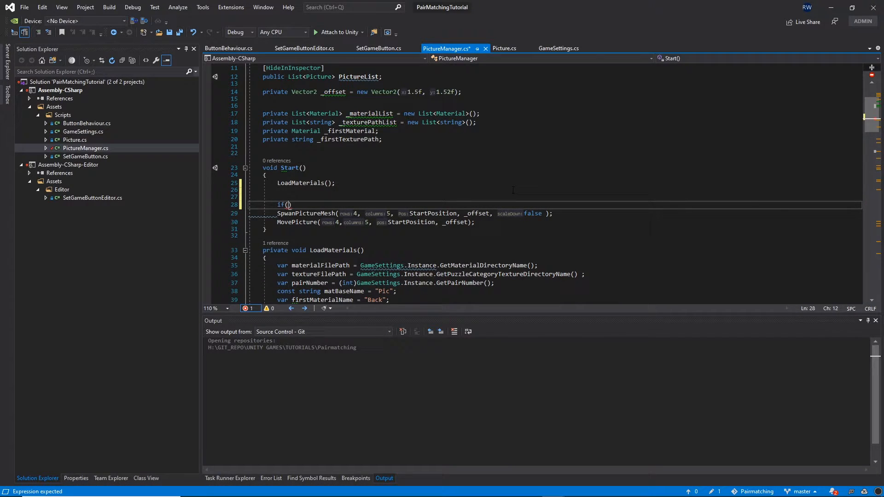
{"action": "type", "text": "GameSettings.Instance"}
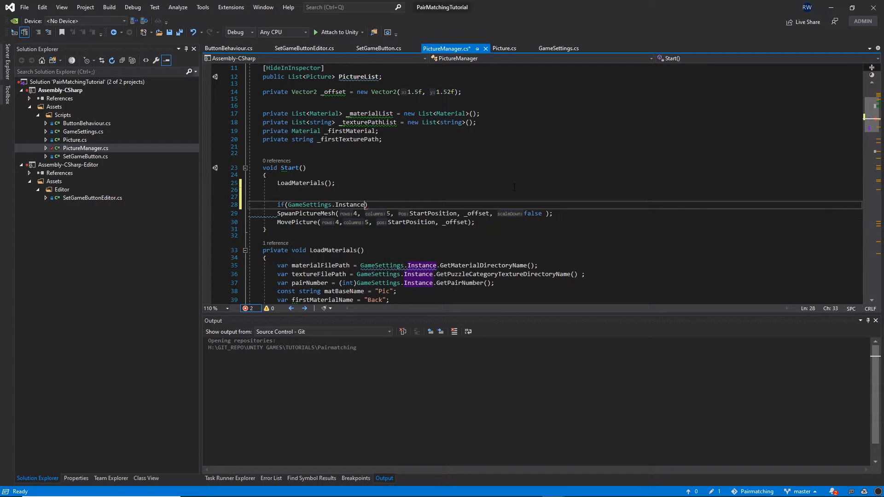
{"action": "type", "text": ".GetPairNumber("}
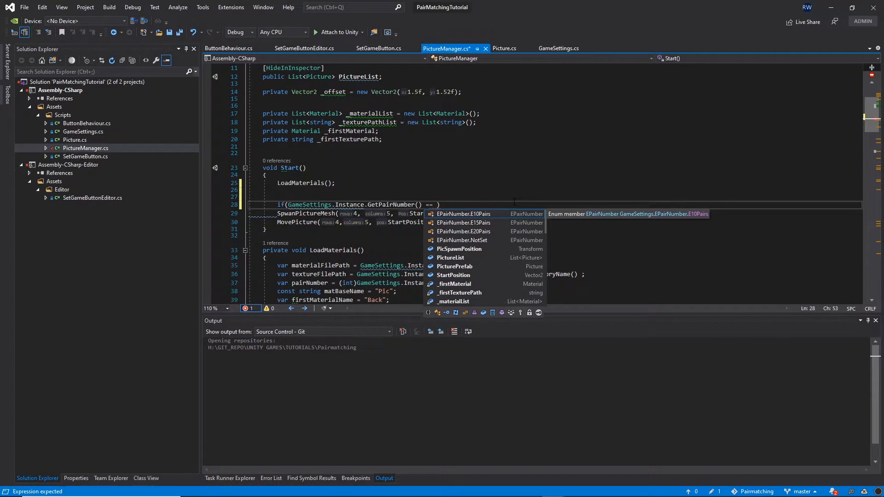
{"action": "type", "text": "GameSettings."}
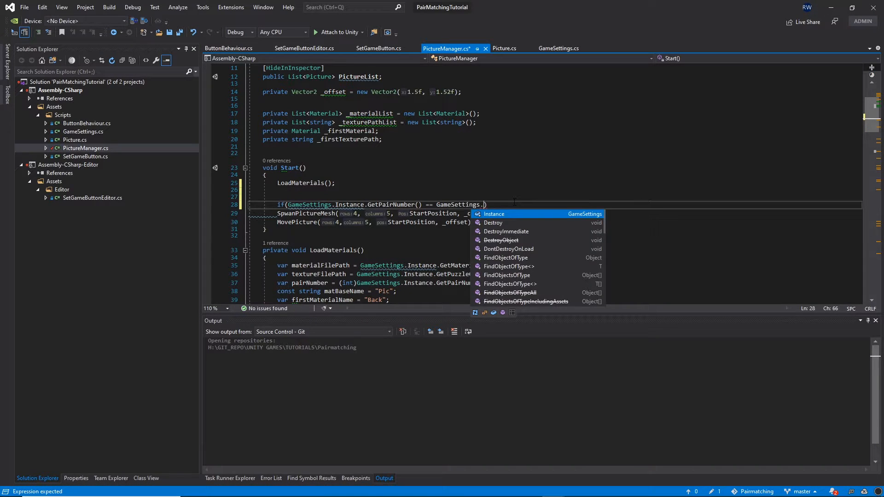
{"action": "type", "text": "EPairNumber.E10Pairs"}
{"action": "type", "text": "{"}
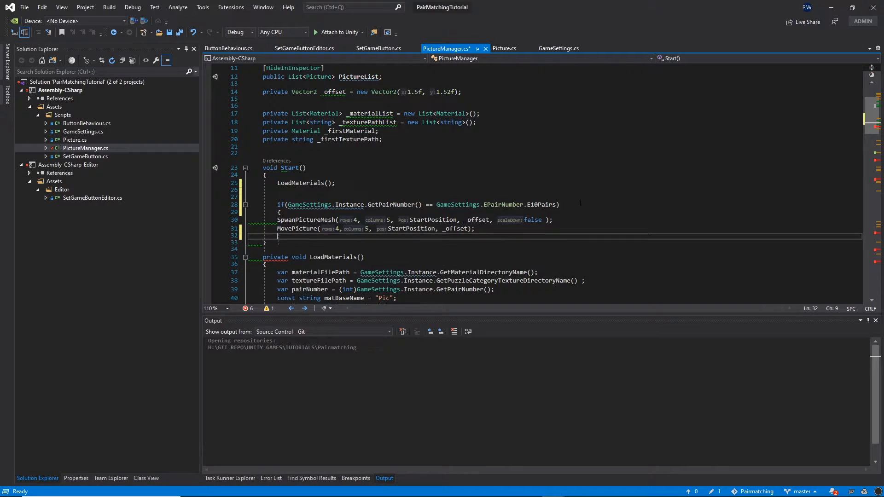
{"action": "key", "text": "ctrl+s"}
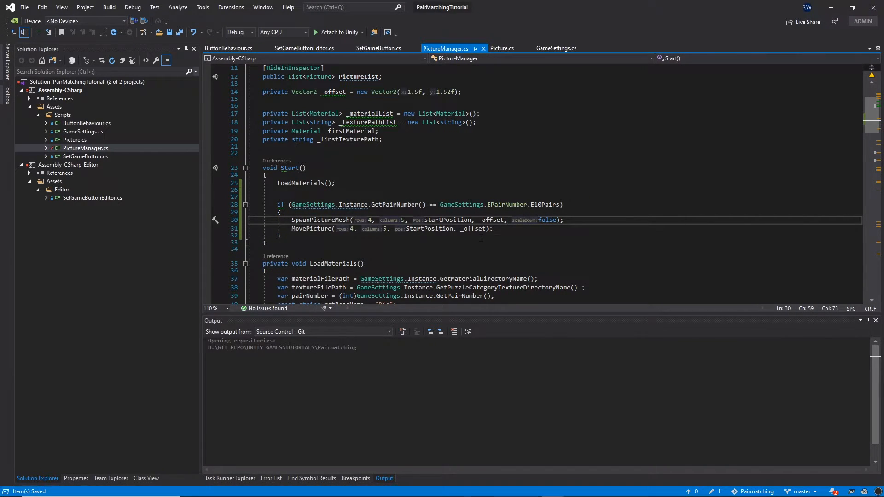
{"action": "scroll", "scroll_direction": "down", "scroll_amount": 3}
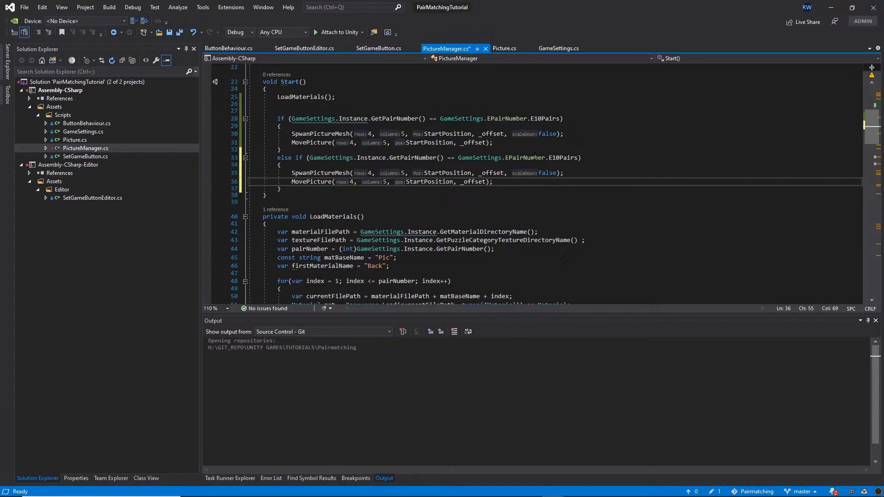
Step: Turn the copied block into an E15Pairs else-if spawning a 5-by-6 grid
{"action": "type", "text": "."}
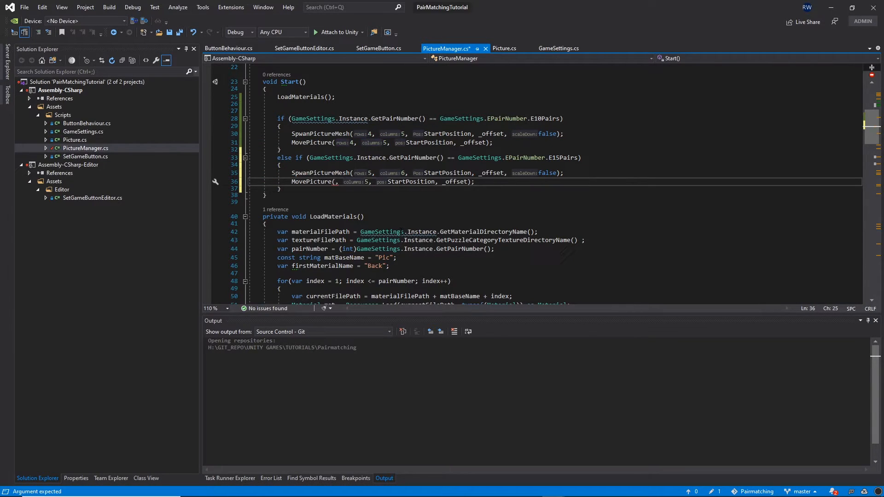
{"action": "type", "text": "5,"}
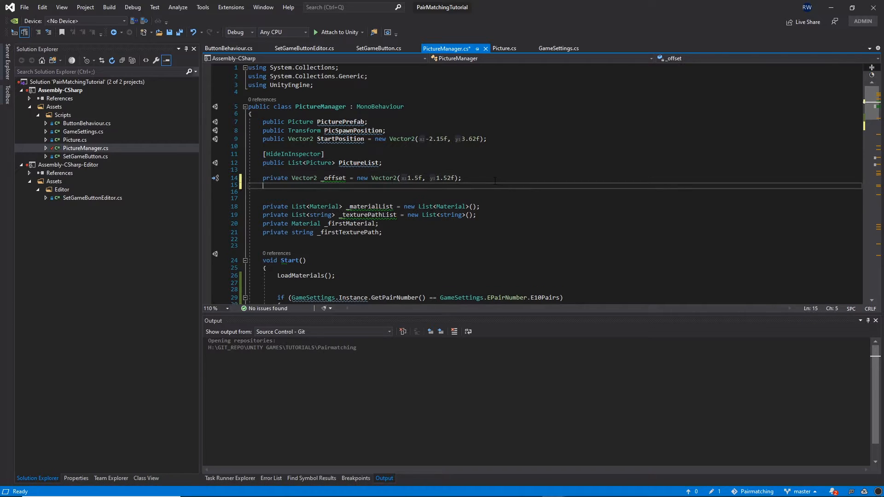
Step: Declare private Vector2 _offsetFOr15Pairs = new Vector2(1.08f, 1.22f) and save
{"action": "type", "text": "private"}
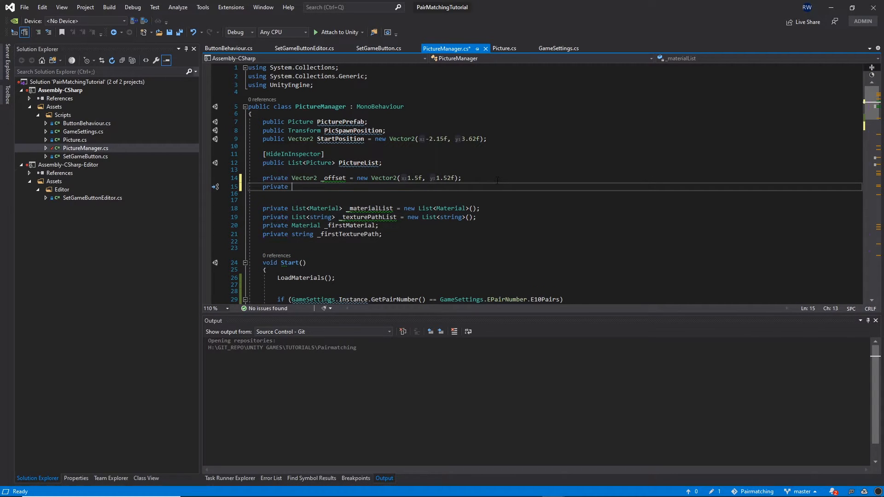
{"action": "type", "text": "Vector2"}
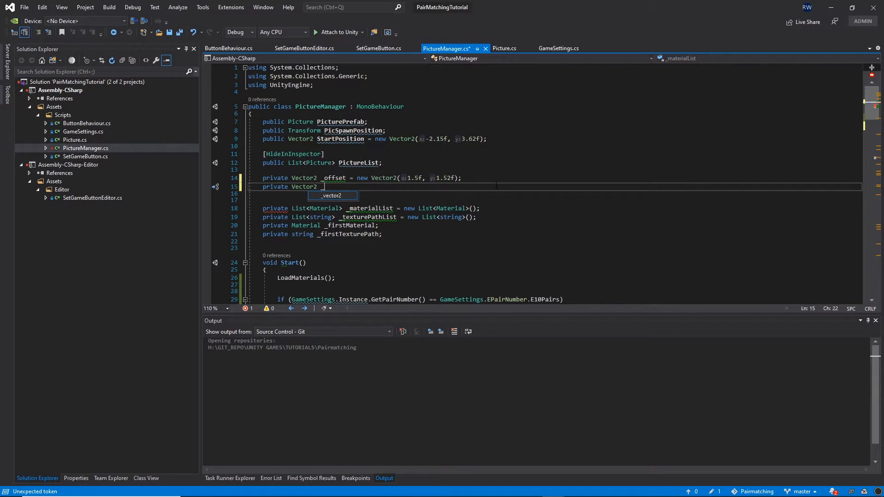
{"action": "type", "text": "_offset"}
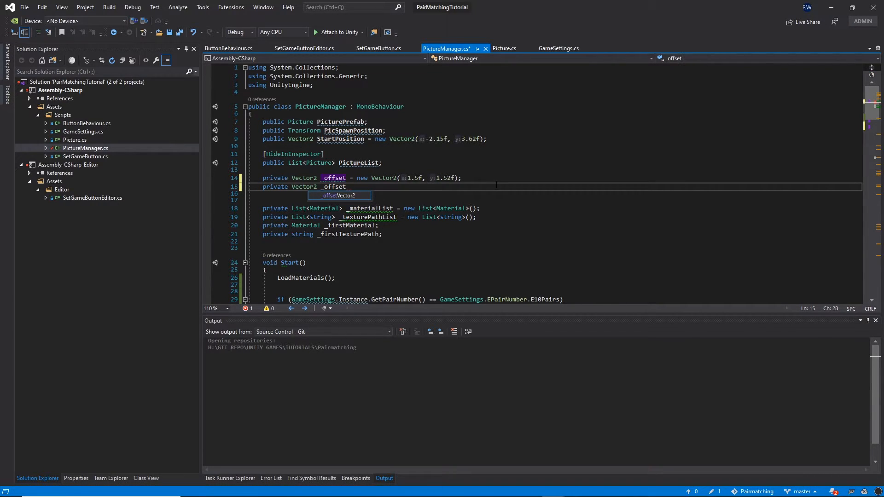
{"action": "type", "text": "FOr"}
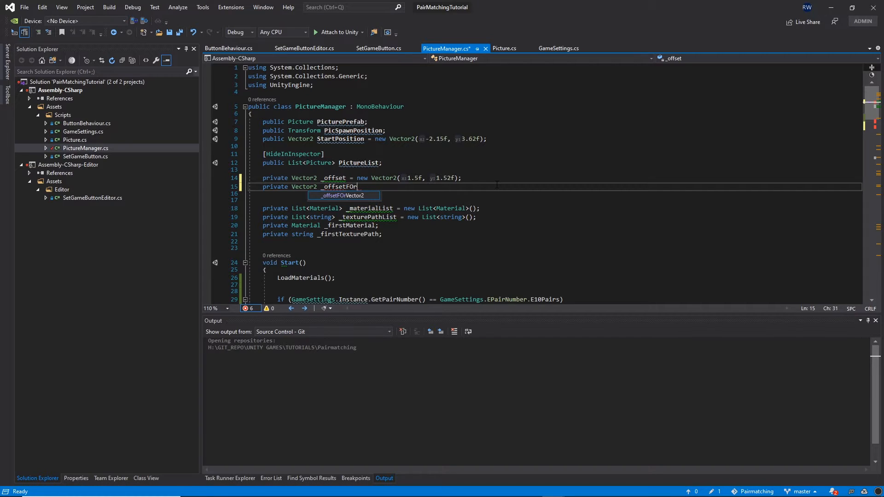
{"action": "type", "text": "15Pairs"}
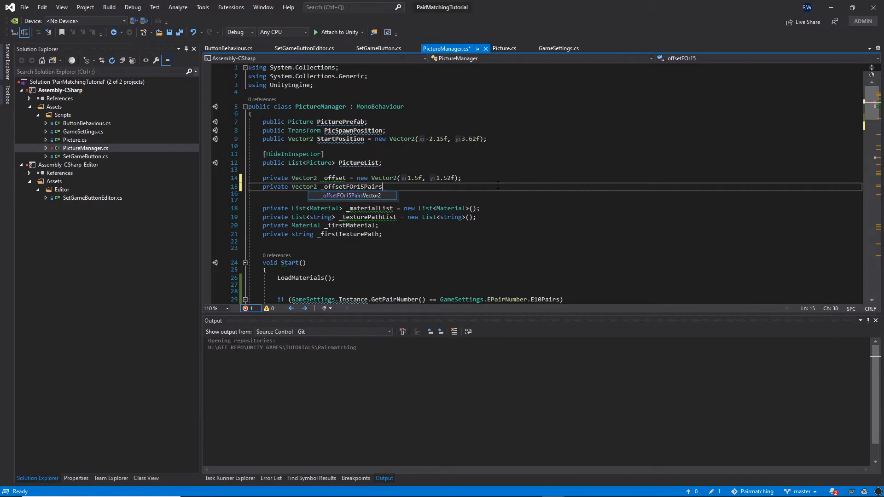
{"action": "type", "text": "= new"}
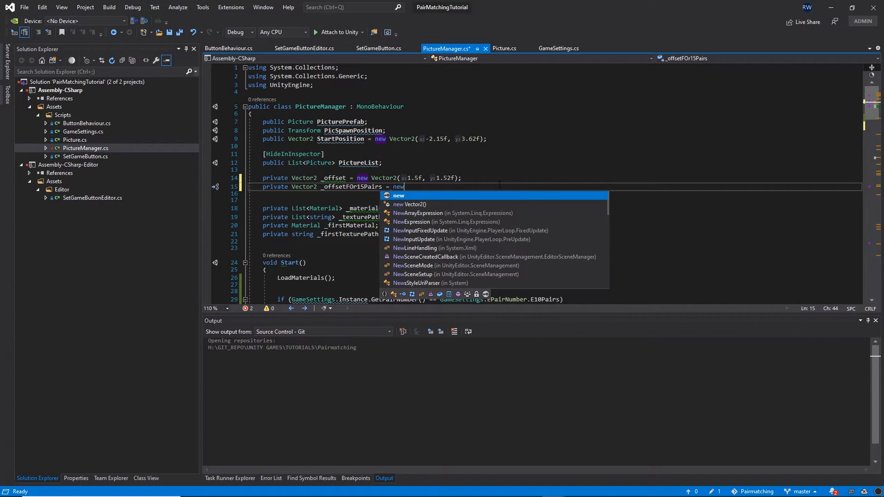
{"action": "type", "text": "Vector2();"}
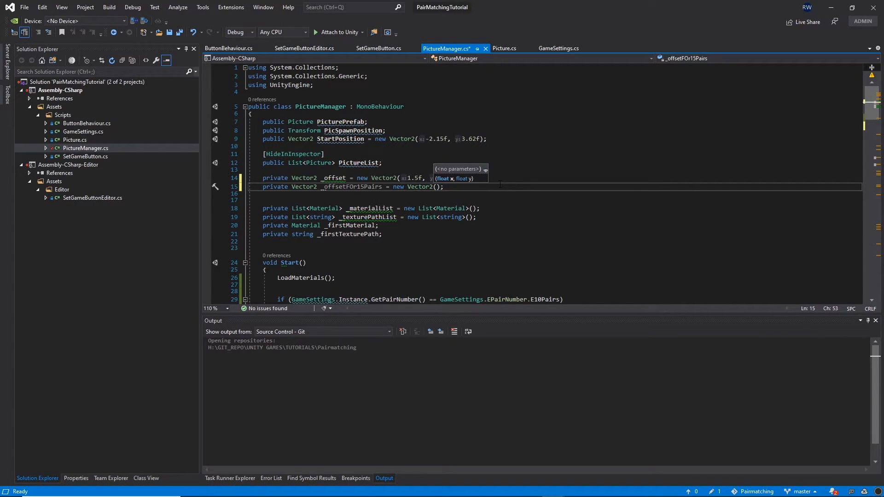
{"action": "type", "text": "1.08f, 1.22f"}
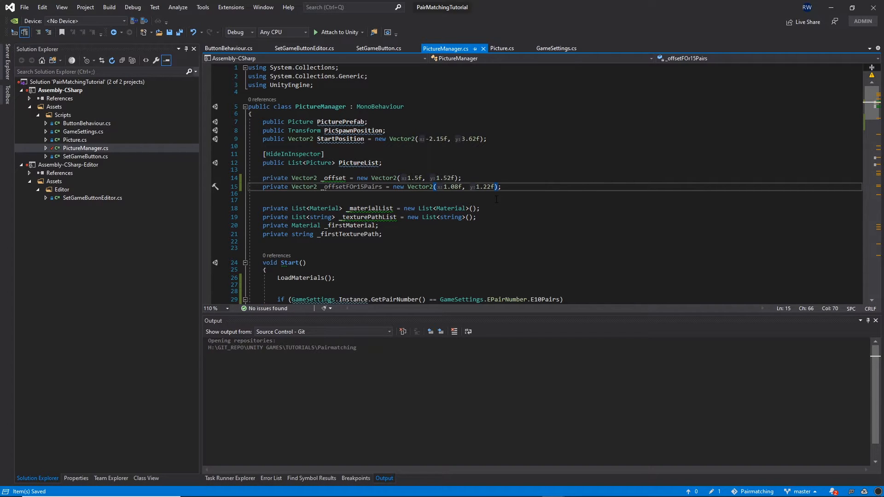
{"action": "double_click", "coordinate": [351, 187]}
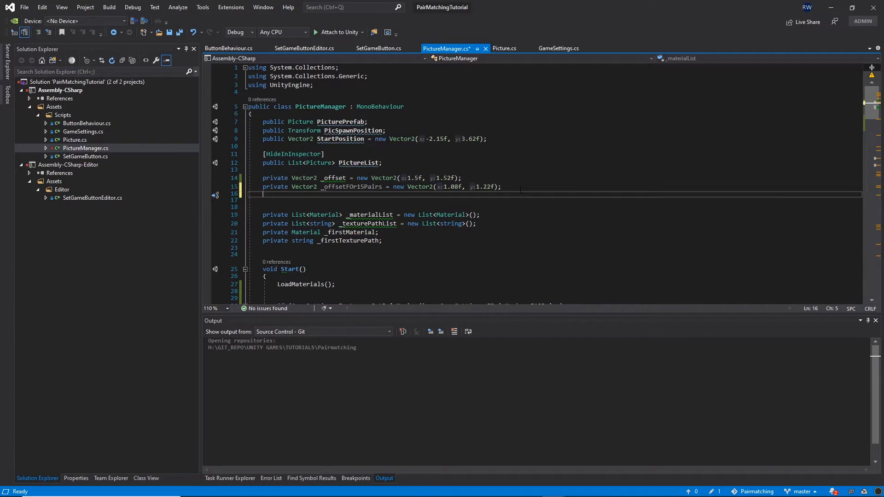
Step: Declare private Vector2 _offsetFor20Pairs = new Vector2(1.08f, 1.0f)
{"action": "type", "text": "private Vector2"}
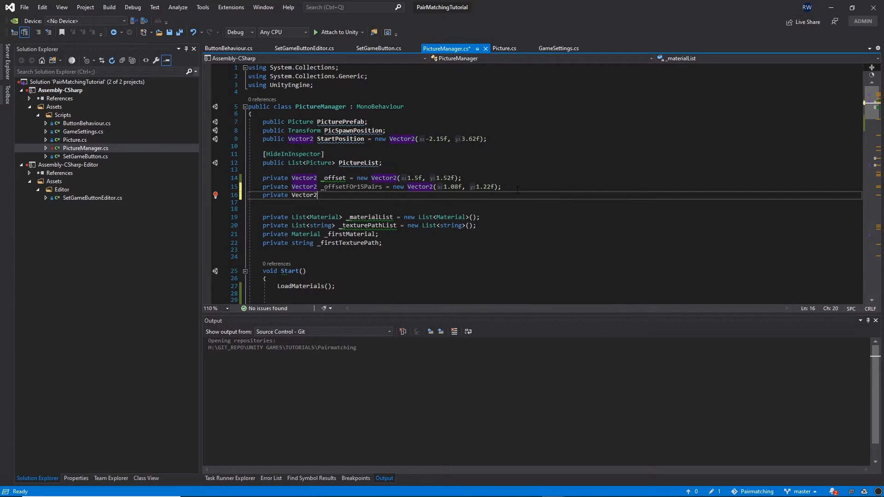
{"action": "type", "text": "+_"}
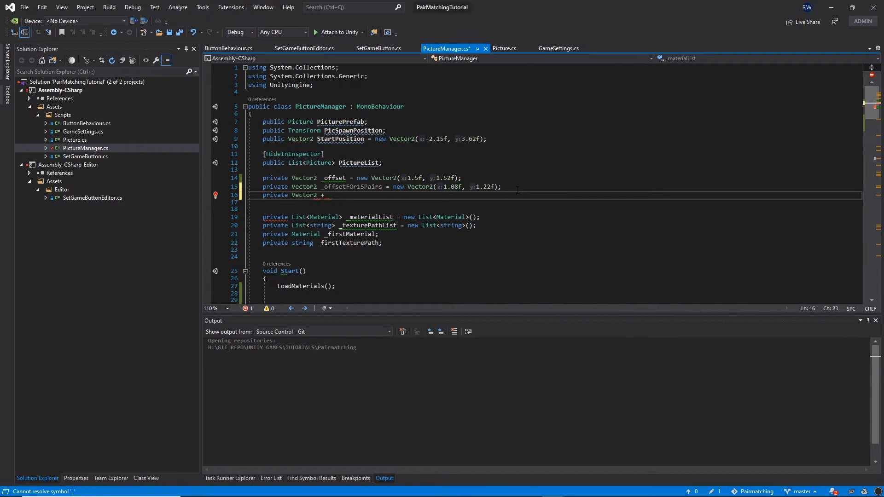
{"action": "type", "text": "_o"}
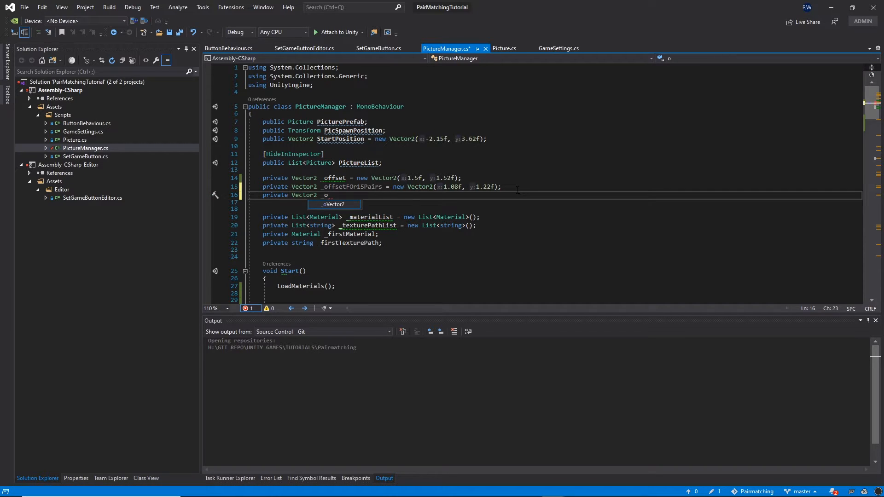
{"action": "type", "text": "ffsetFor20"}
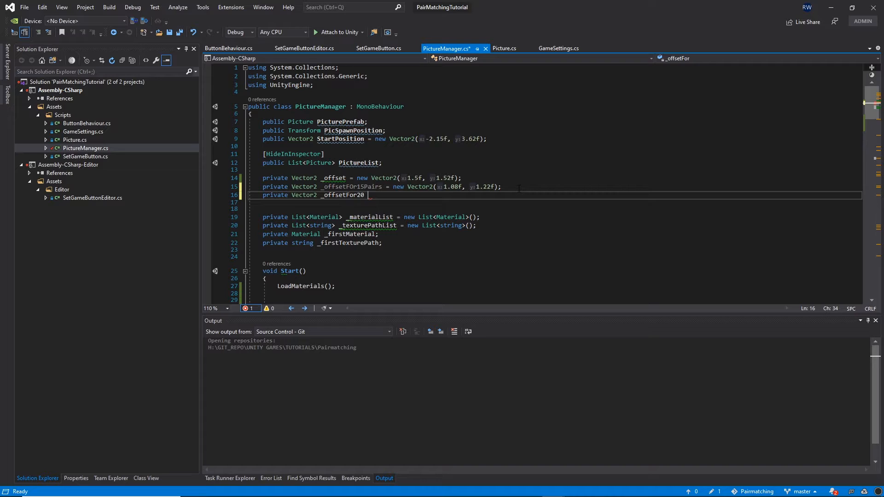
{"action": "type", "text": "Pairs = new Vector2();"}
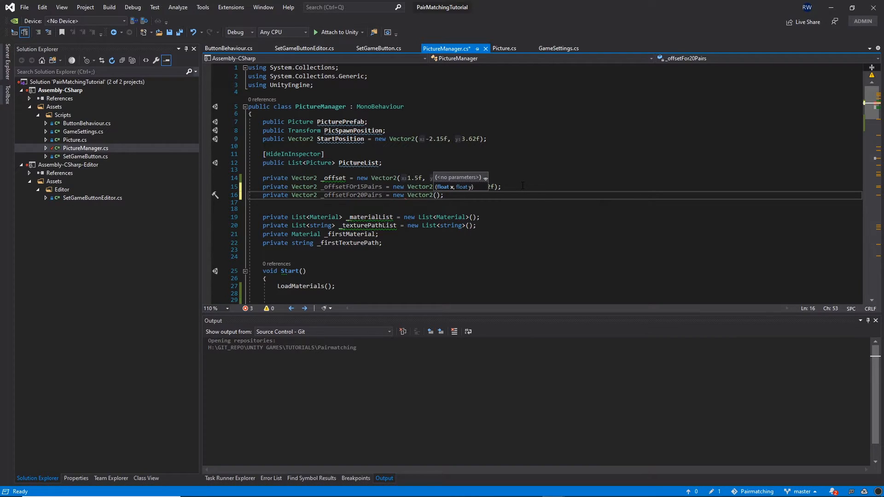
{"action": "type", "text": "1.08f, 1.0f"}
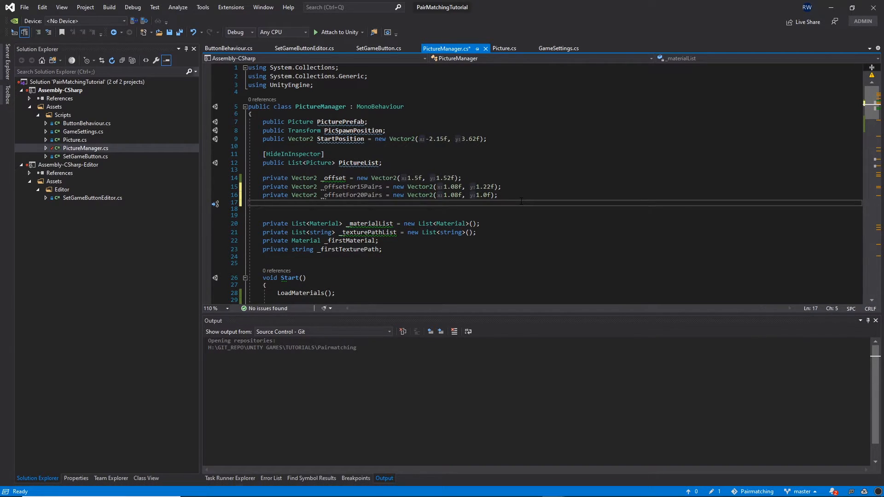
Step: Declare private Vector3 _newScaleDown built from a new Vector3 starting at 0.9f
{"action": "type", "text": "private"}
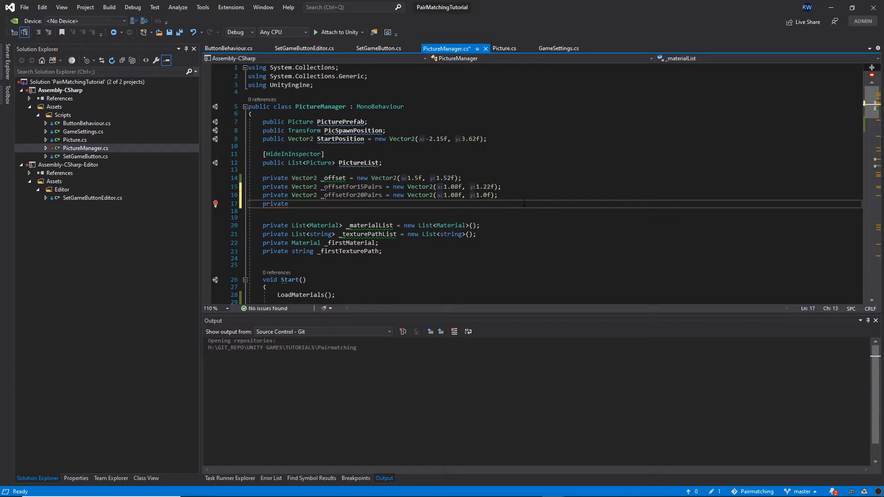
{"action": "type", "text": "Vec"}
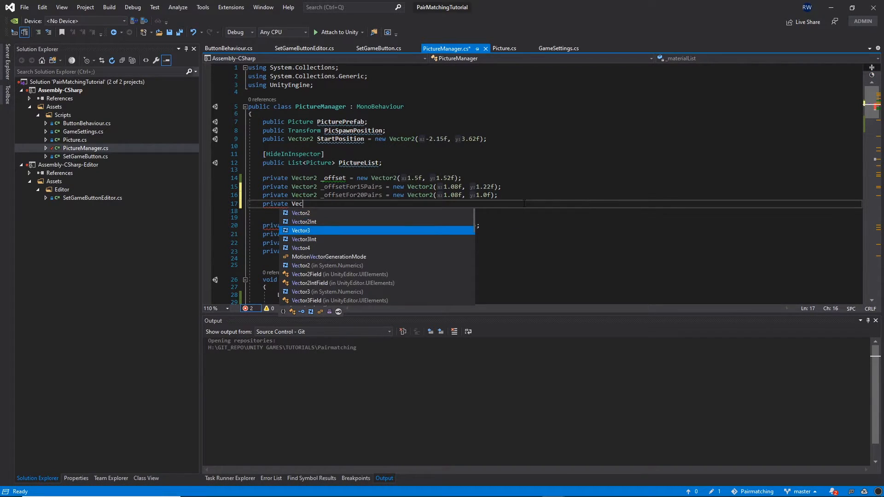
{"action": "type", "text": "tor3 ne"}
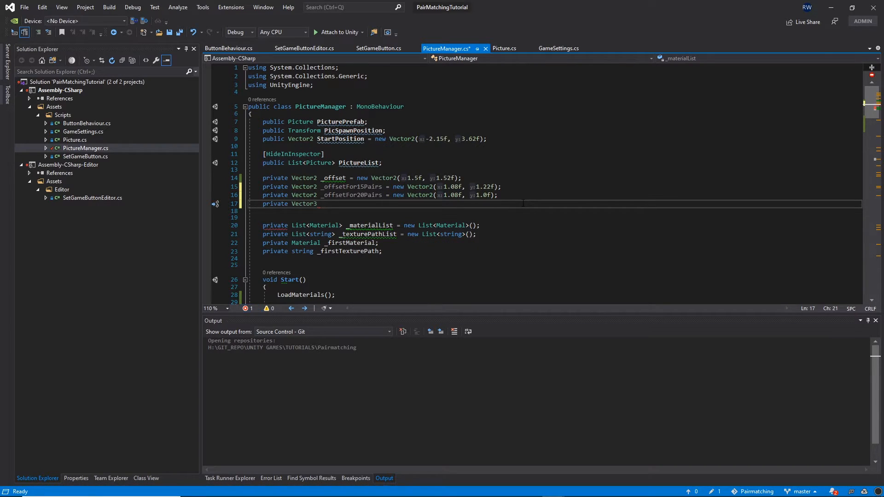
{"action": "type", "text": "_newScale"}
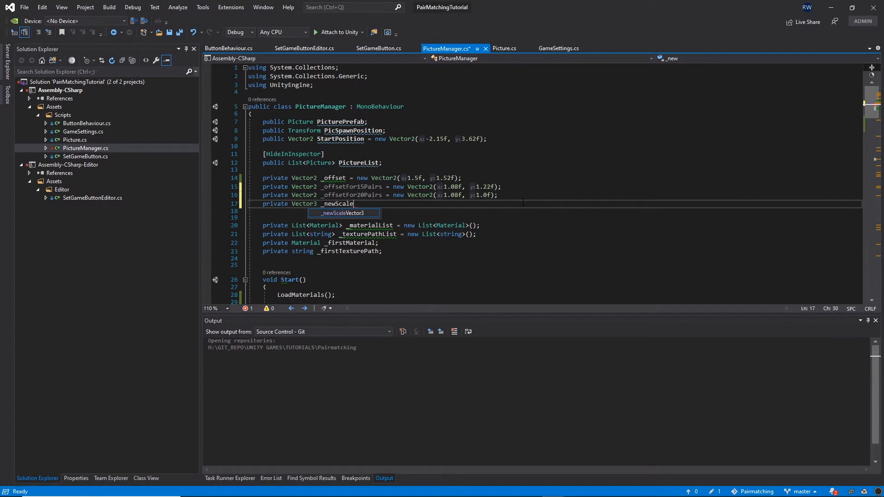
{"action": "type", "text": "Down"}
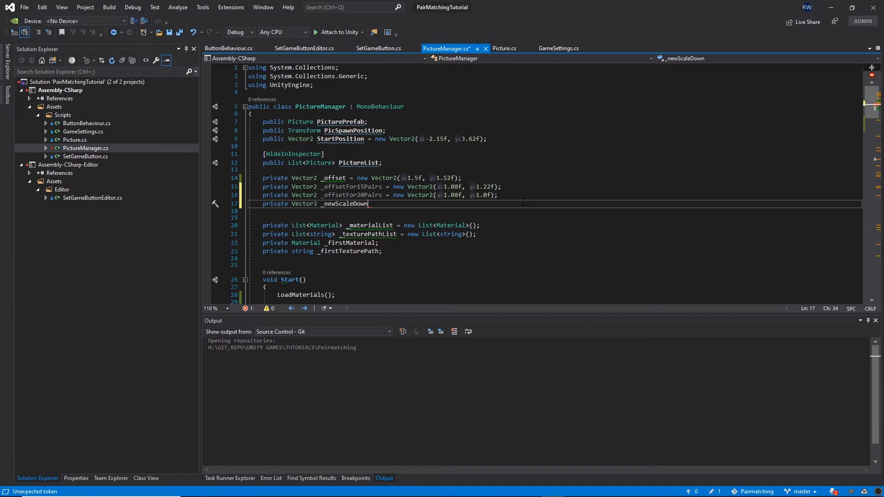
{"action": "type", "text": "= new Vector3();"}
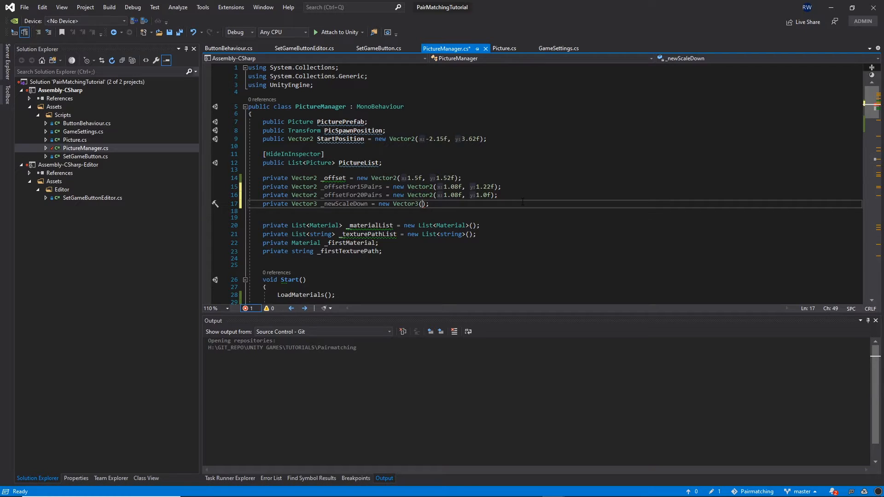
{"action": "type", "text": "0.9f,"}
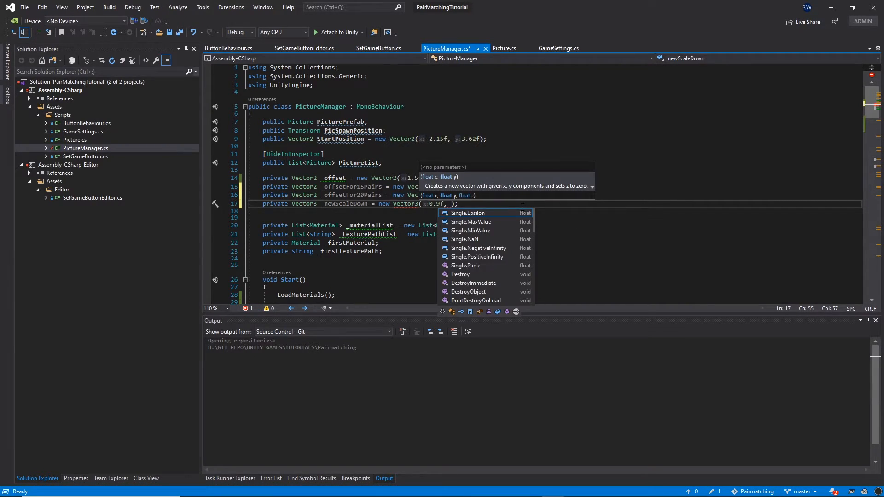
{"action": "type", "text": "0.9f"}
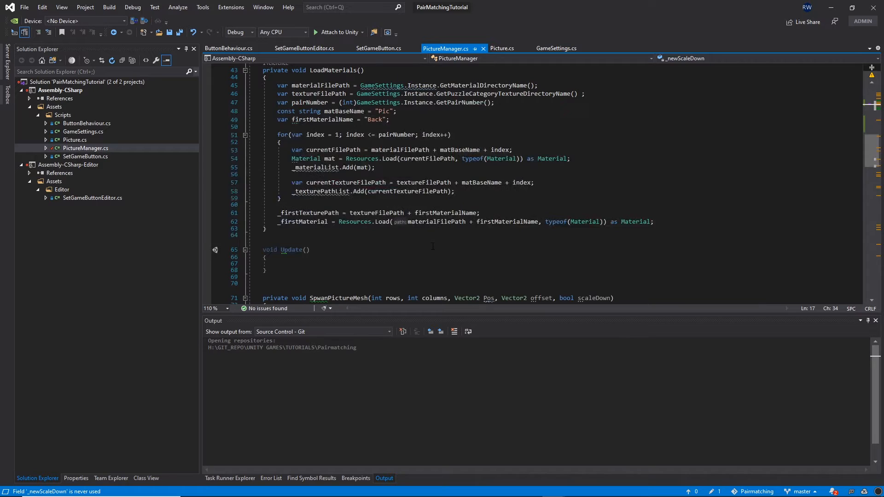
Step: After Instantiate, set tempPicture.transform.localScale = _newScaleDown when scaleDown is true, and save
{"action": "scroll", "scroll_direction": "down", "scroll_amount": 3}
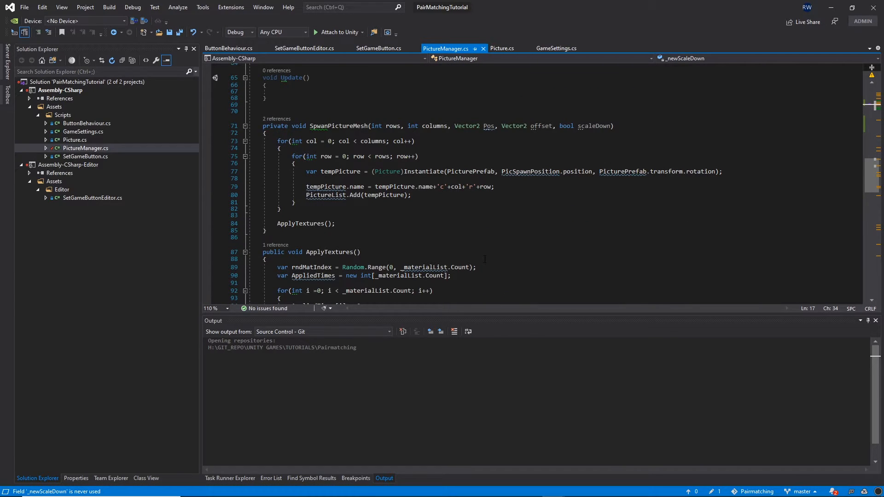
{"action": "left_click", "coordinate": [599, 126]}
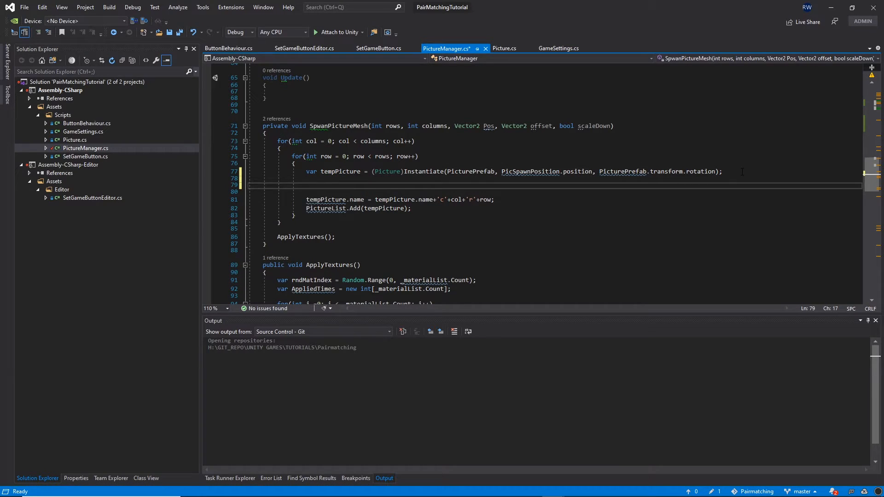
{"action": "type", "text": "if("}
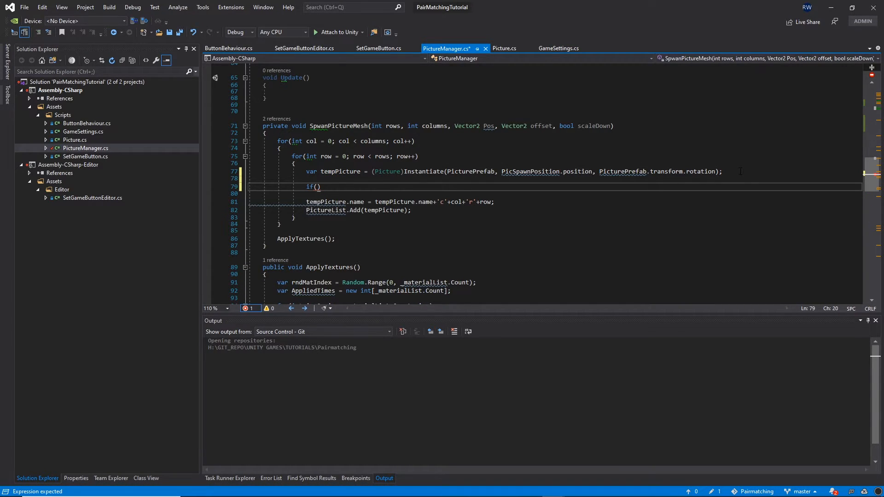
{"action": "type", "text": "scaleDown"}
{"action": "type", "text": "{"}
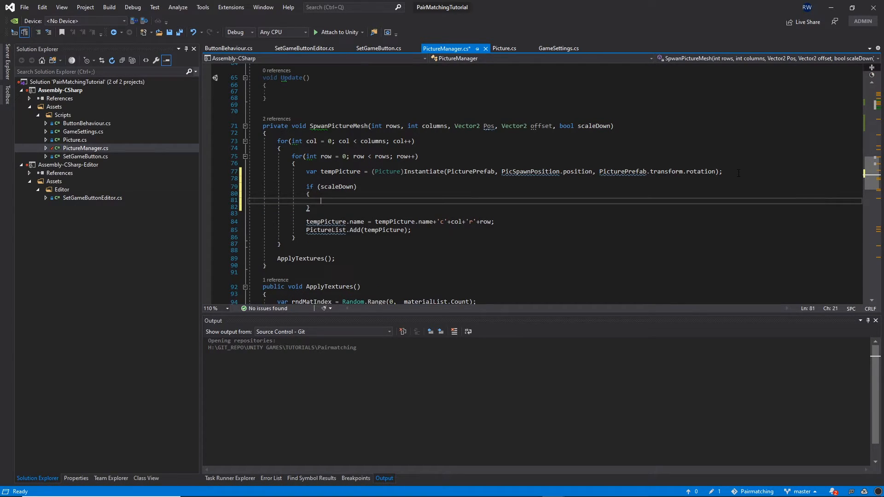
{"action": "type", "text": "t"}
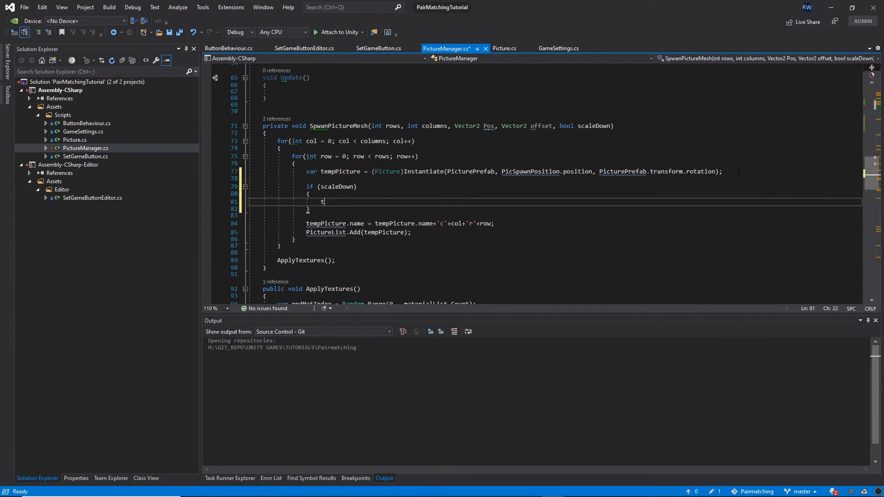
{"action": "type", "text": "empPicture"}
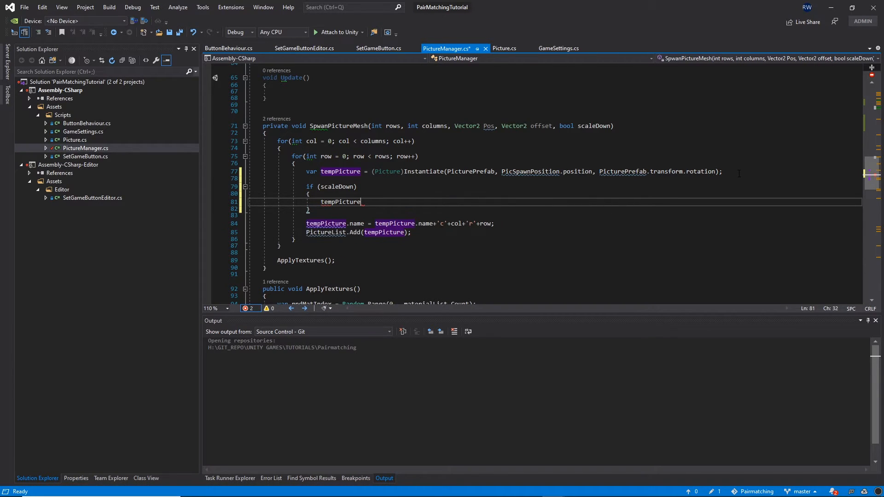
{"action": "type", "text": ".transform"}
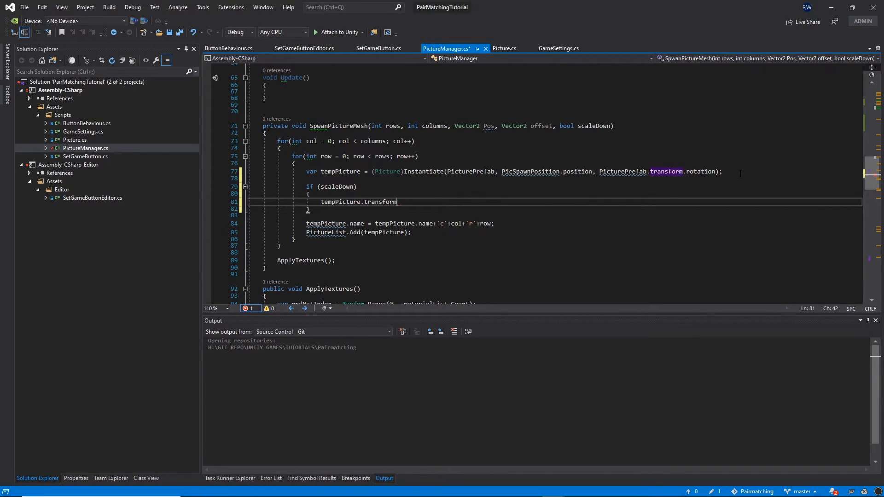
{"action": "type", "text": ".l"}
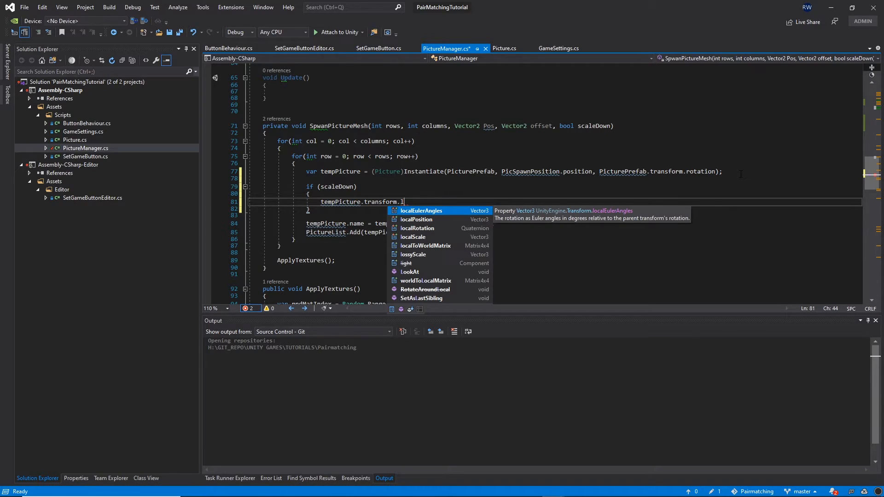
{"action": "type", "text": "ocalScale"}
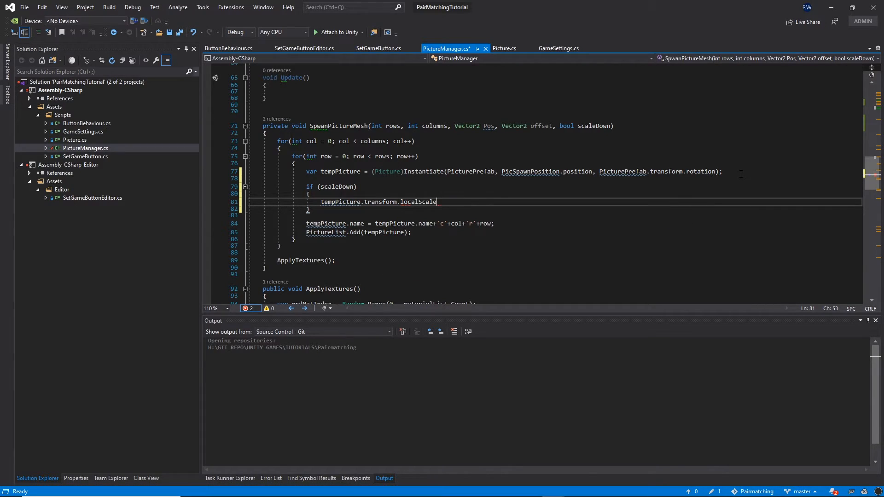
{"action": "type", "text": "="}
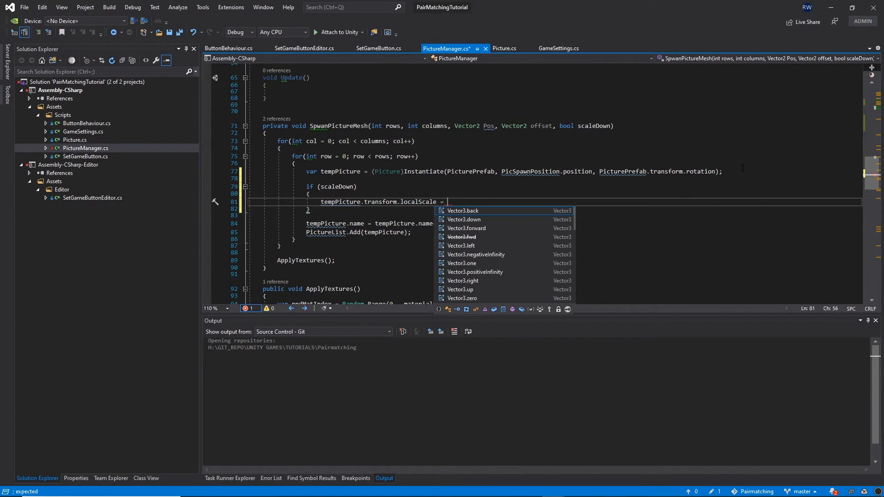
{"action": "type", "text": "_newScaleDown;"}
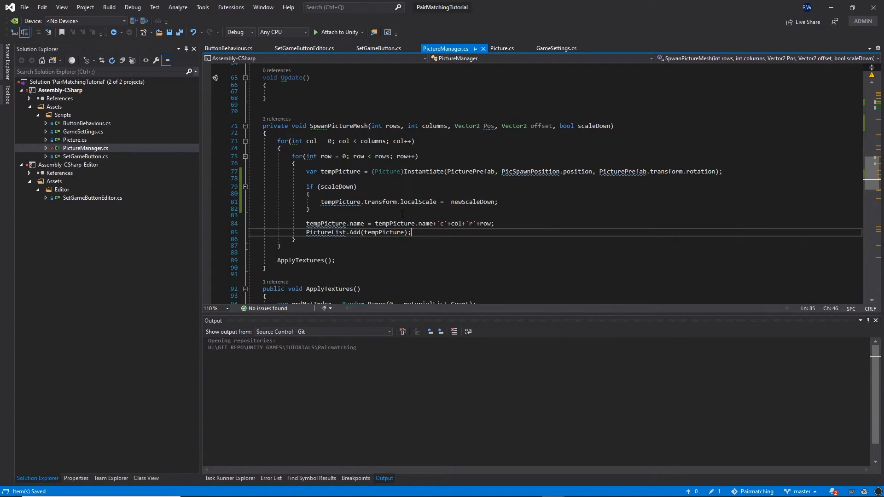
{"action": "double_click", "coordinate": [472, 202]}
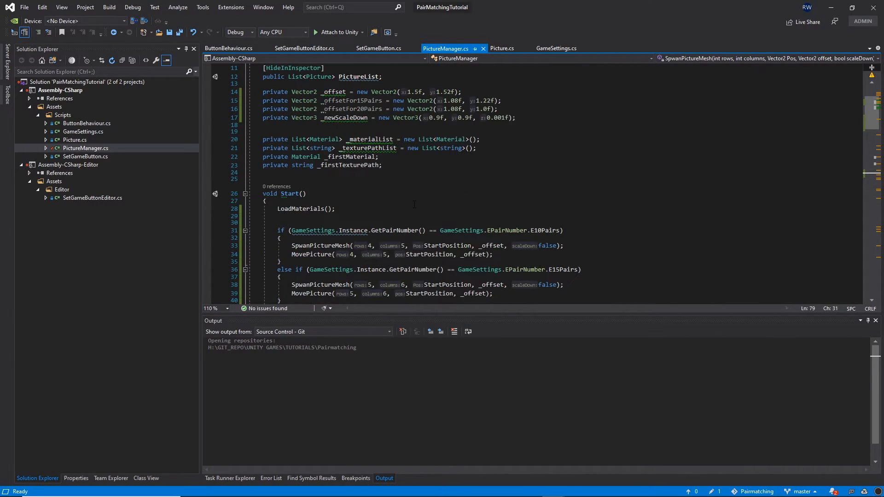
Step: Add an E20Pairs else-if spawning a 5-by-8 grid with _offsetFor20Pairs and scaleDown true, then return to Unity
{"action": "scroll", "scroll_direction": "down", "scroll_amount": 3}
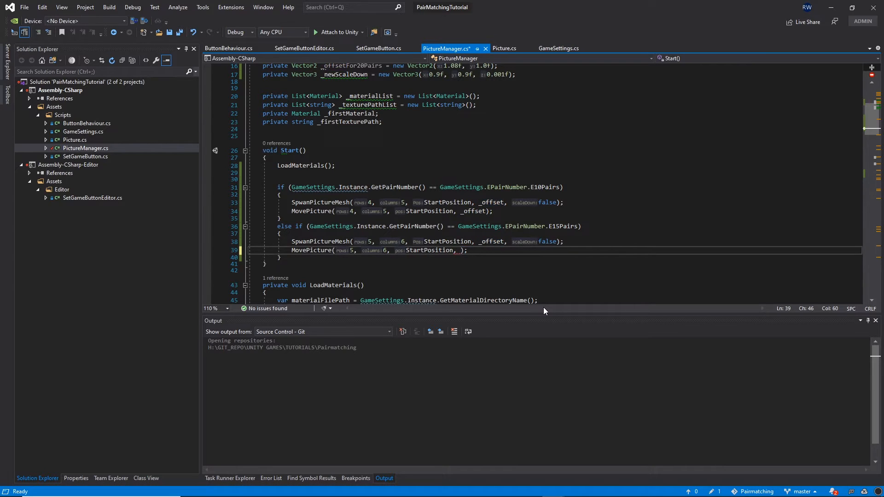
{"action": "type", "text": "offsetFor15Pairs"}
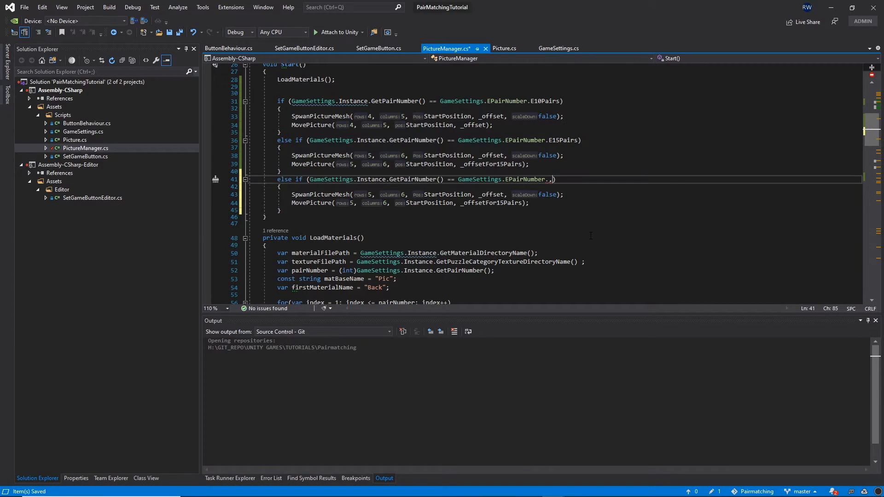
{"action": "key", "text": "backspace"}
{"action": "type", "text": "E20Pairs"}
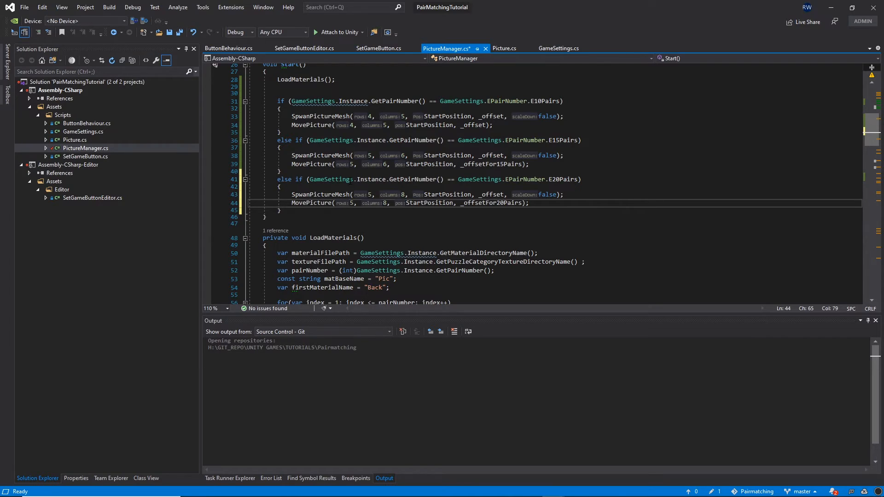
{"action": "double_click", "coordinate": [546, 194]}
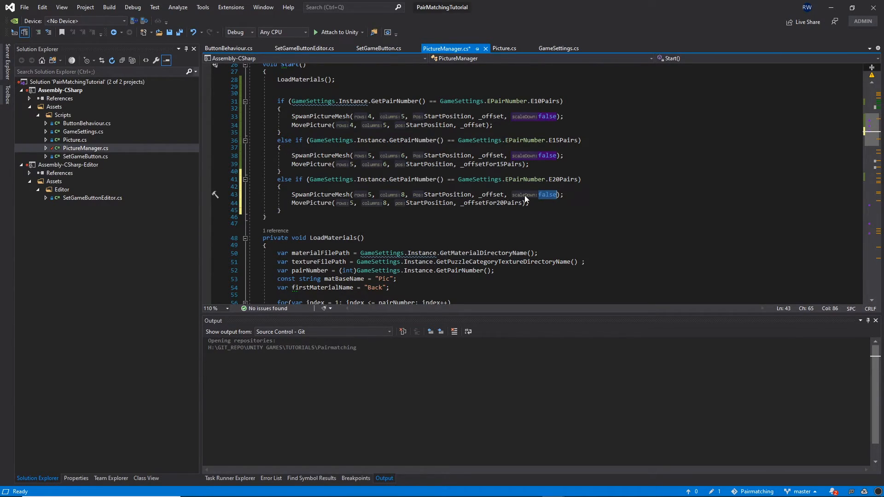
{"action": "mouse_move", "coordinate": [547, 194]}
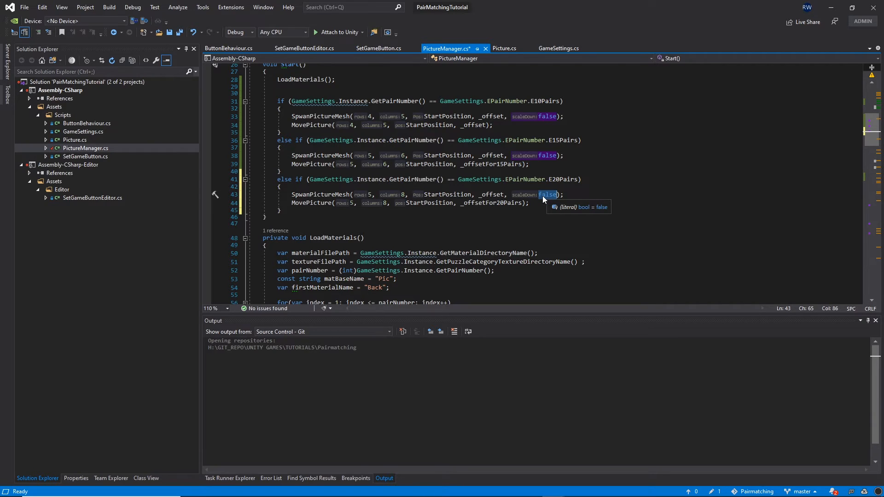
{"action": "type", "text": "true"}
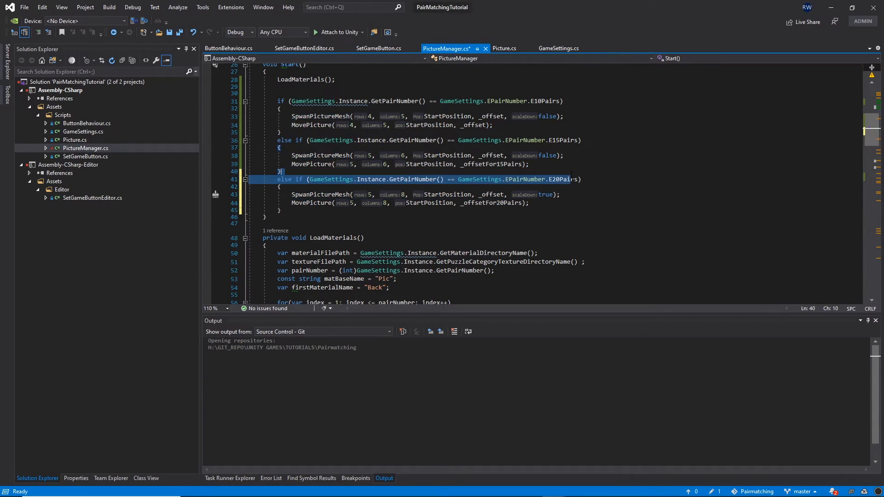
{"action": "left_click", "coordinate": [179, 32]}
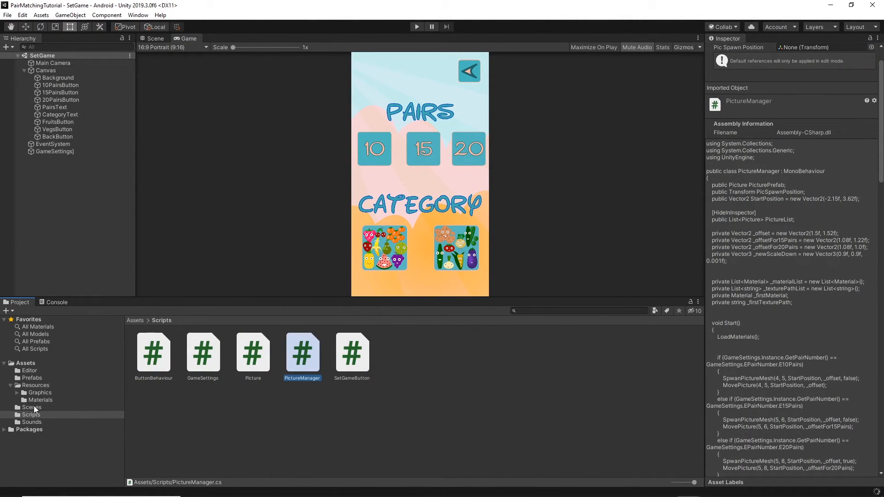
Step: Load MainMenu from Assets/Scenes, play a 20-pair round showing the 5-by-8 grid, then stop
{"action": "left_click", "coordinate": [31, 407]}
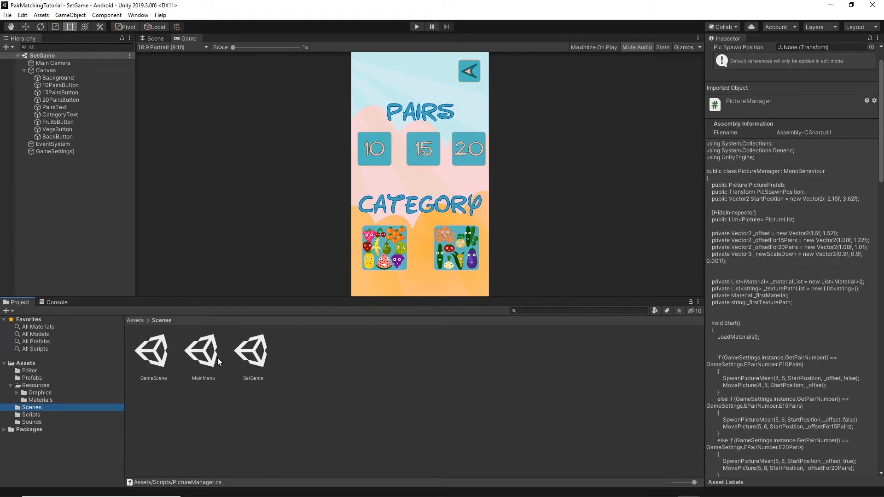
{"action": "double_click", "coordinate": [203, 350]}
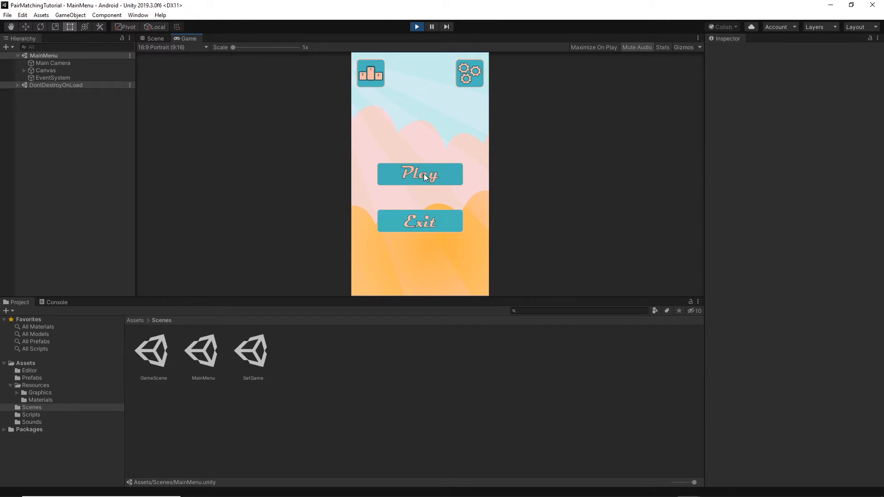
{"action": "left_click", "coordinate": [420, 174]}
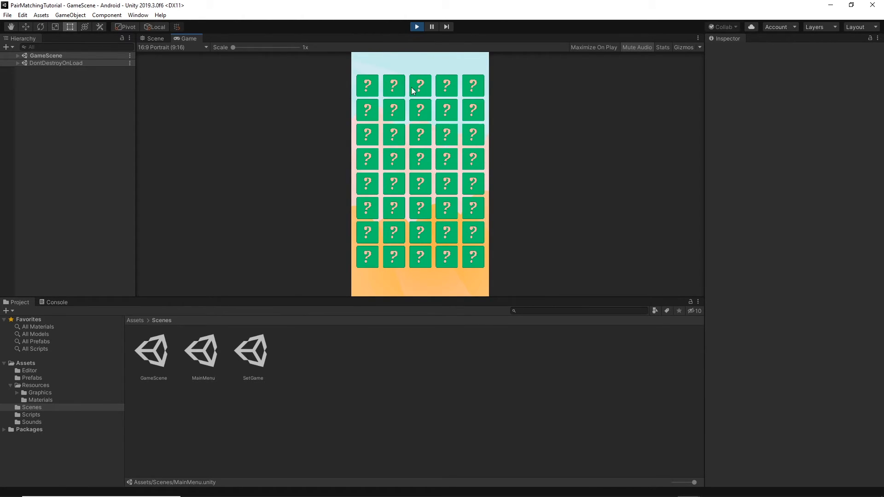
{"action": "mouse_move", "coordinate": [372, 92]}
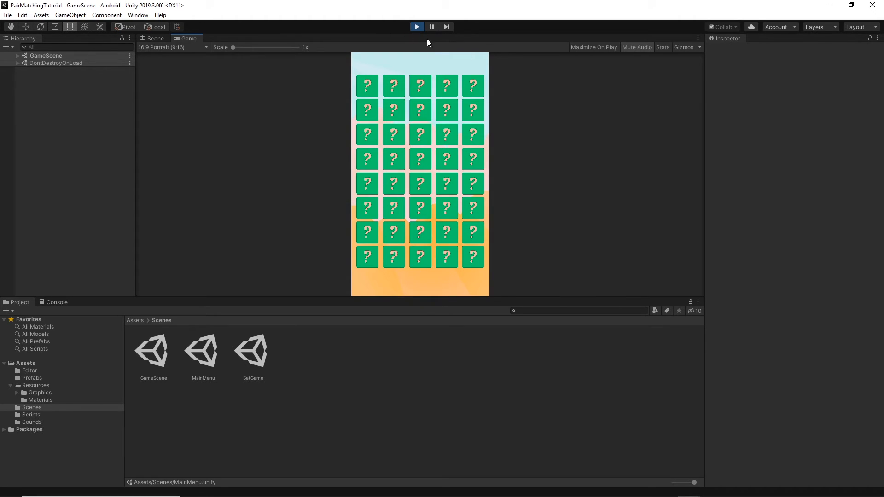
{"action": "left_click", "coordinate": [417, 27]}
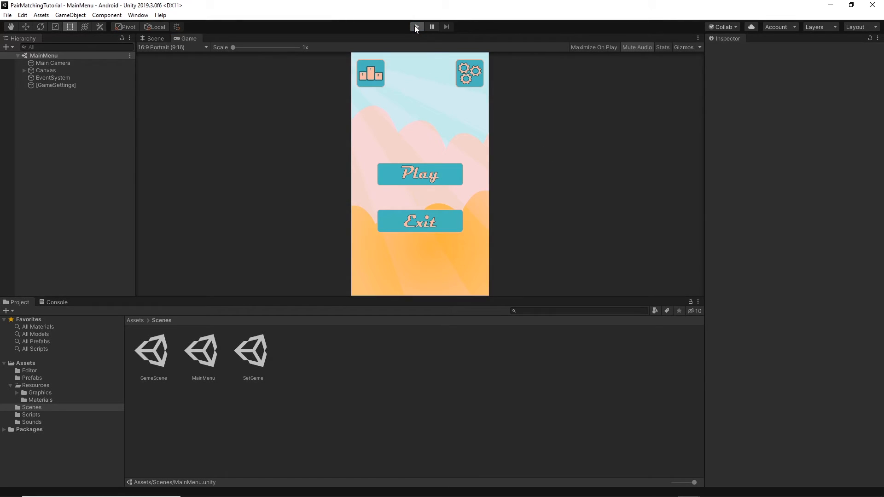
Step: Run further rounds for 15, 10 and 20 pairs, comparing the 30-, 20- and 40-card grids, then stop
{"action": "left_click", "coordinate": [416, 27]}
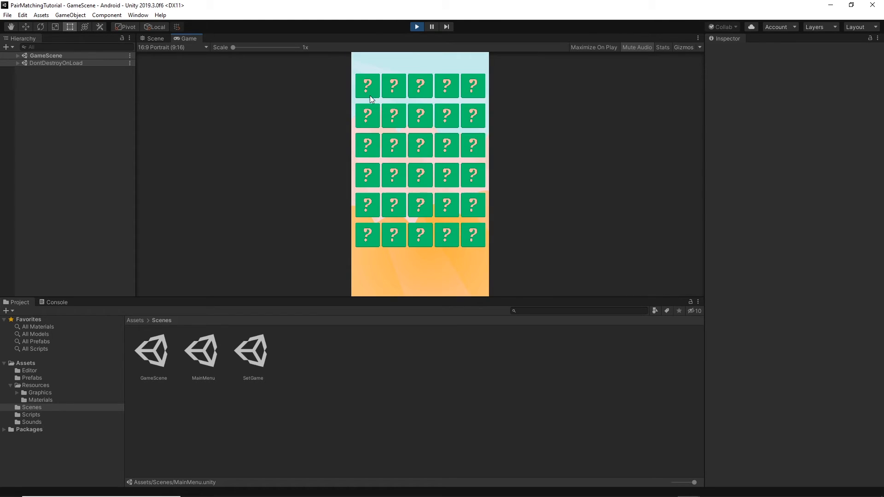
{"action": "mouse_move", "coordinate": [433, 243]}
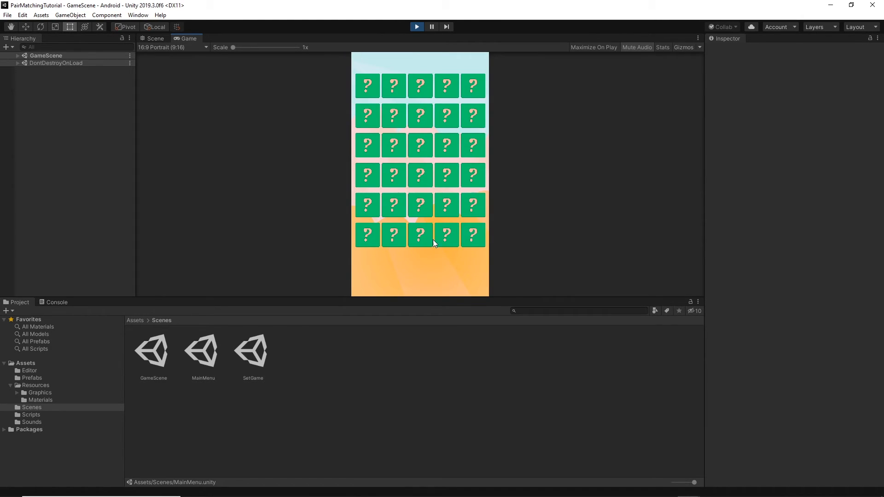
{"action": "left_click", "coordinate": [416, 27]}
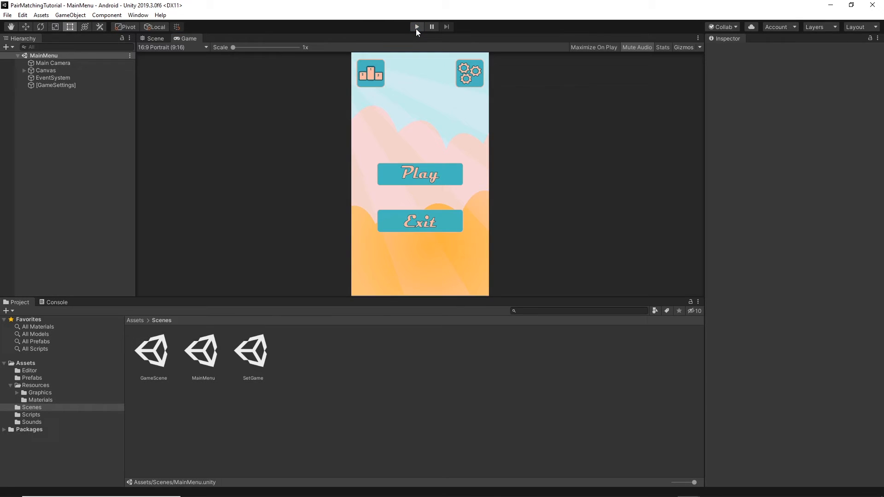
{"action": "left_click", "coordinate": [416, 27]}
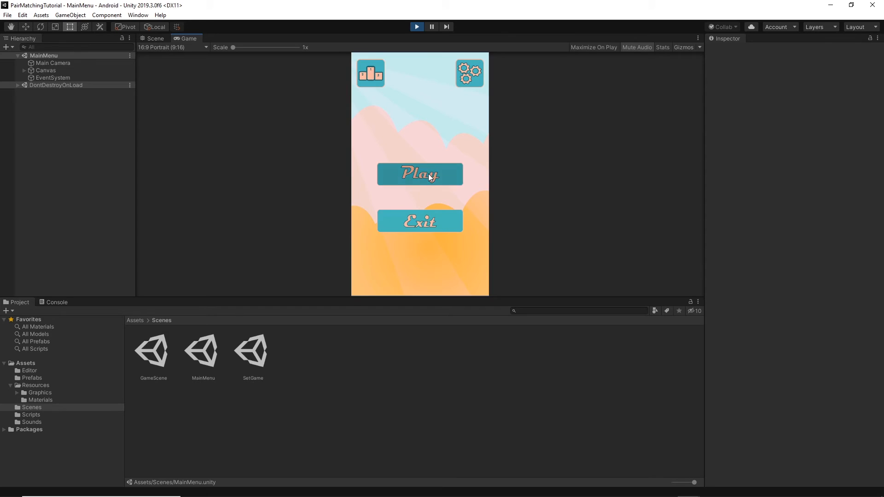
{"action": "left_click", "coordinate": [419, 174]}
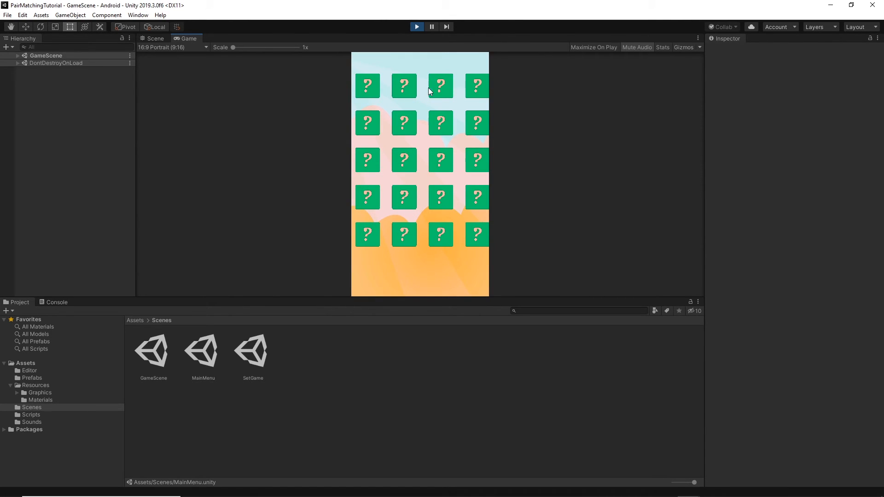
{"action": "mouse_move", "coordinate": [383, 245]}
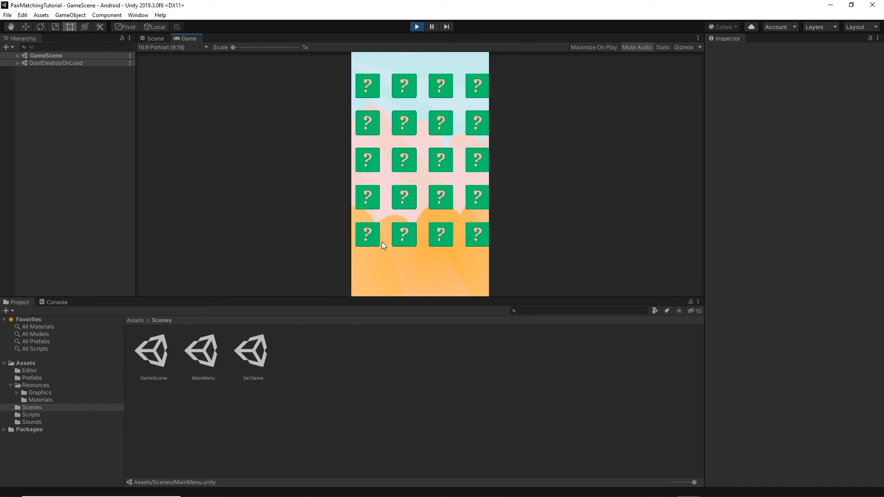
{"action": "mouse_move", "coordinate": [469, 149]}
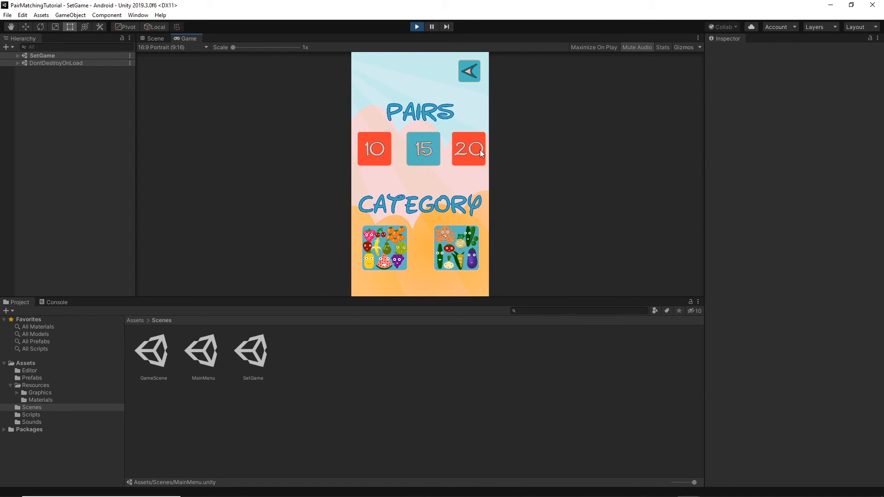
{"action": "left_click", "coordinate": [469, 148]}
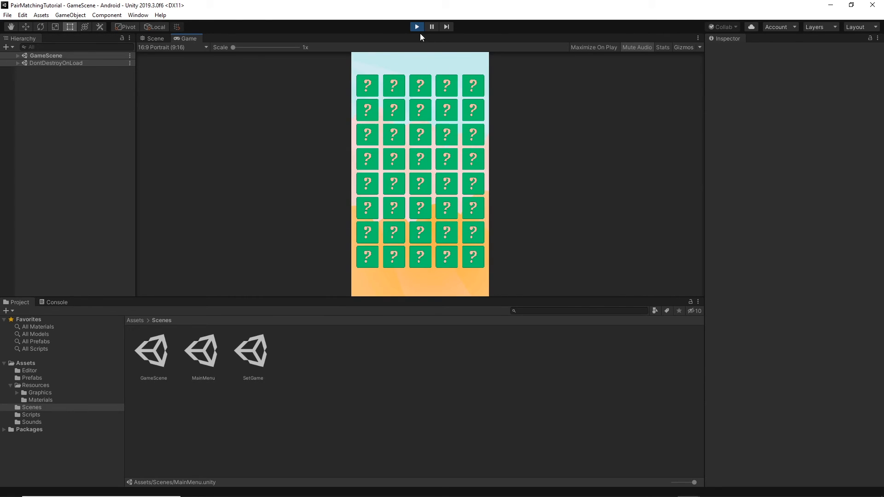
{"action": "left_click", "coordinate": [416, 26]}
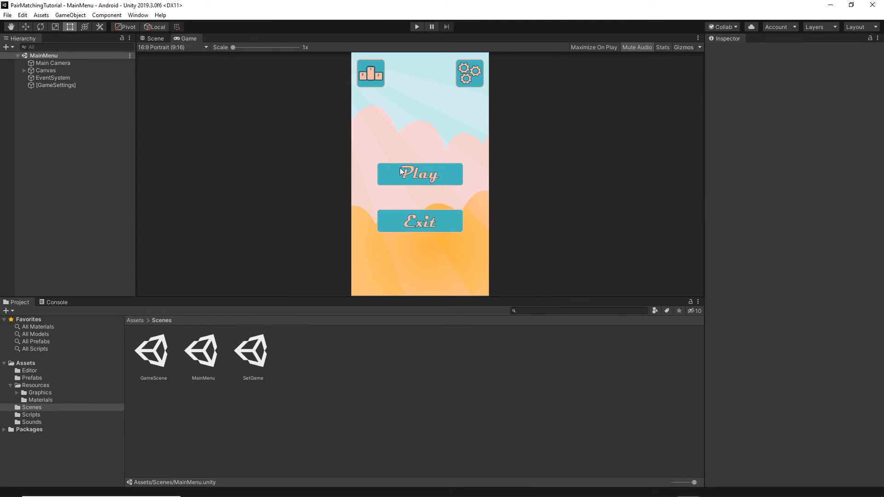
{"action": "mouse_move", "coordinate": [536, 197]}
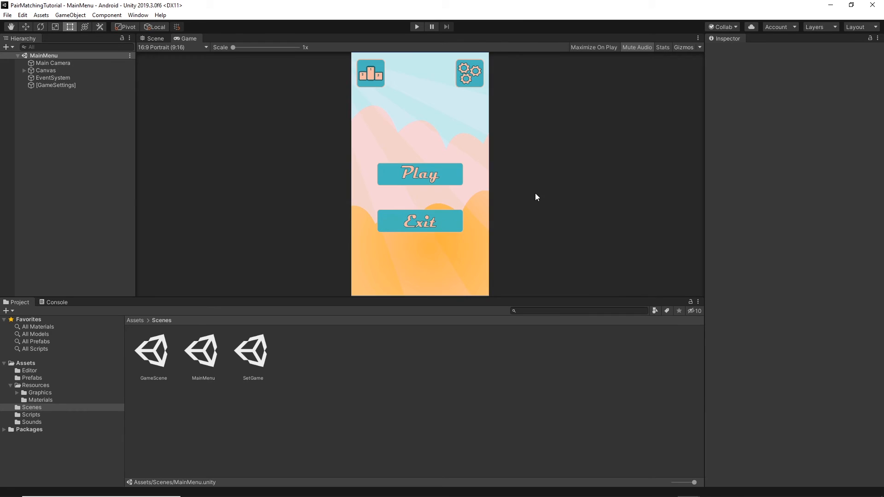
{"action": "mouse_move", "coordinate": [393, 189]}
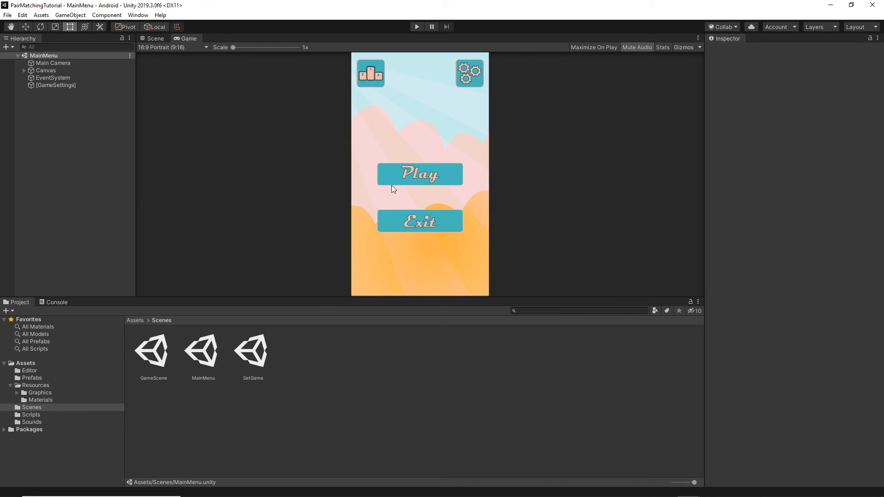
{"action": "mouse_move", "coordinate": [352, 192]}
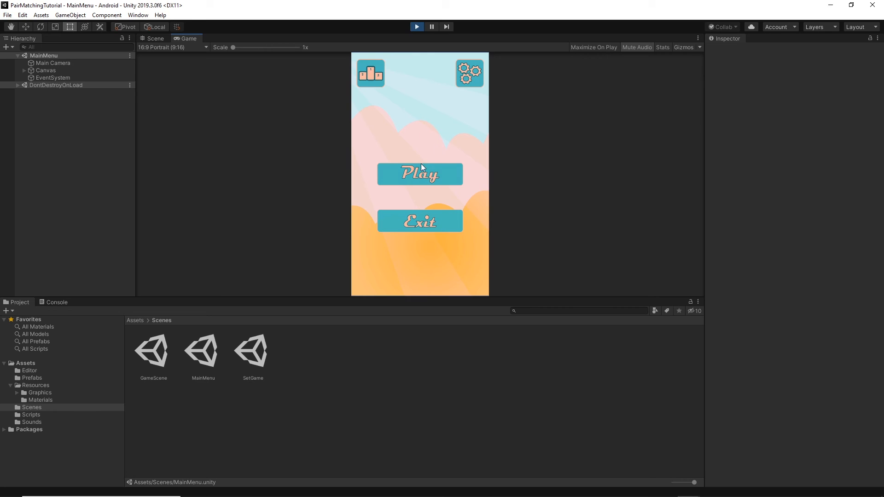
Step: Start a new game from the main menu for a 10-pair round with its 4-by-5 grid
{"action": "left_click", "coordinate": [420, 174]}
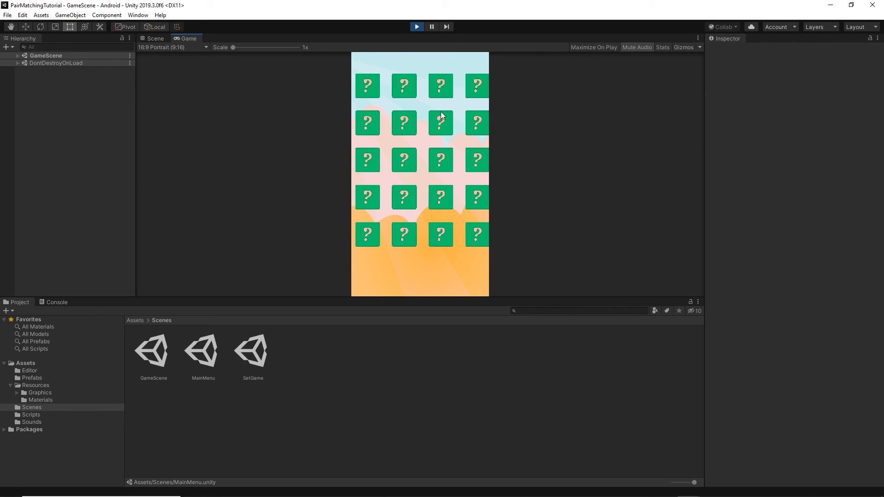
{"action": "mouse_move", "coordinate": [440, 123]}
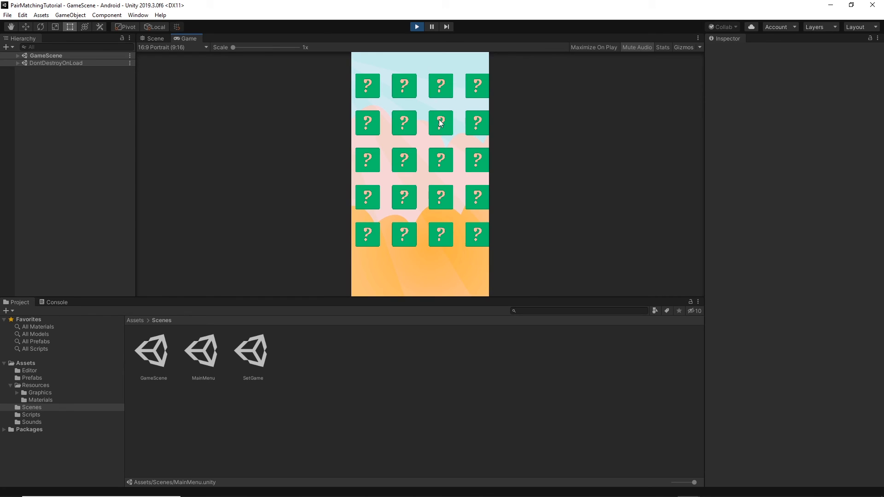
{"action": "mouse_move", "coordinate": [409, 164]}
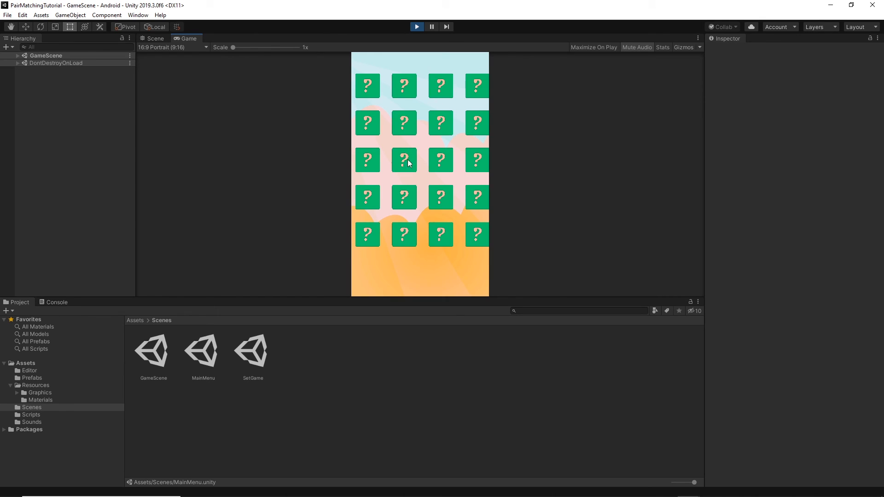
{"action": "mouse_move", "coordinate": [541, 205]}
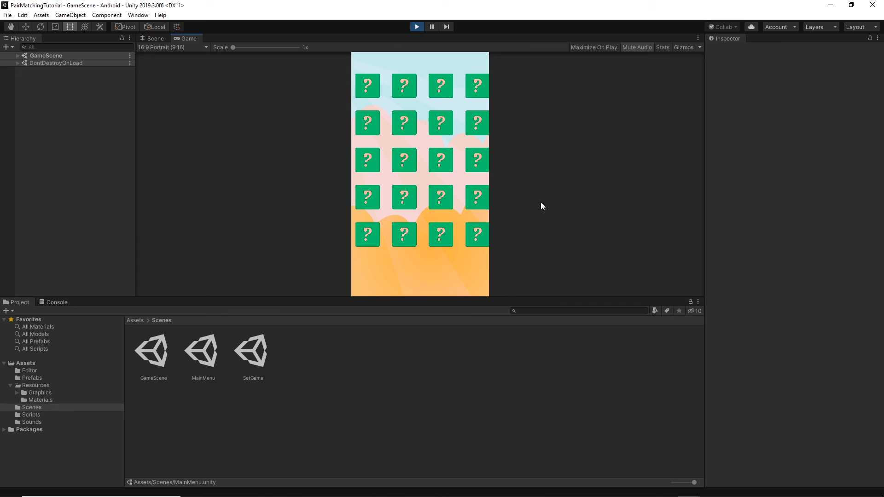
{"action": "mouse_move", "coordinate": [354, 119]}
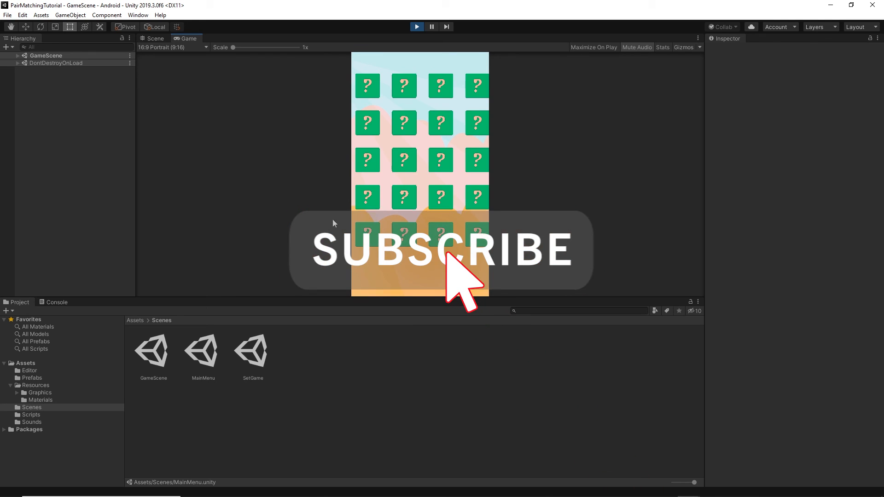
{"action": "mouse_move", "coordinate": [393, 221]}
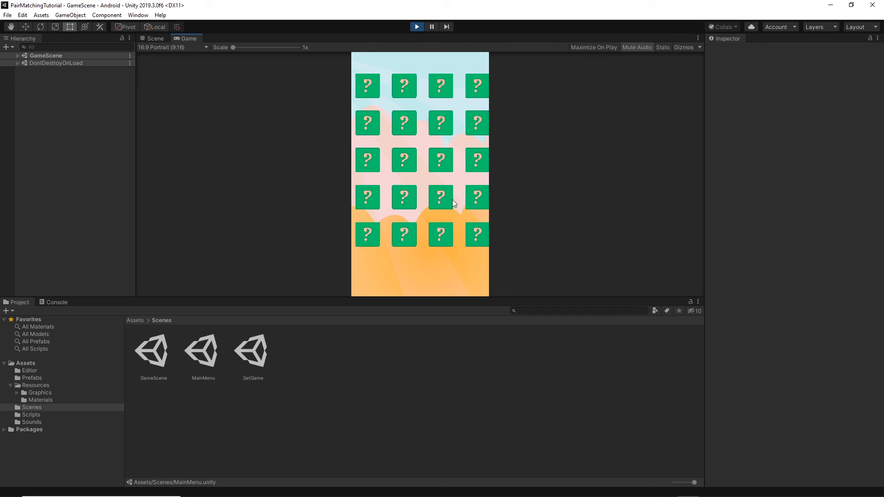
{"action": "mouse_move", "coordinate": [313, 181]}
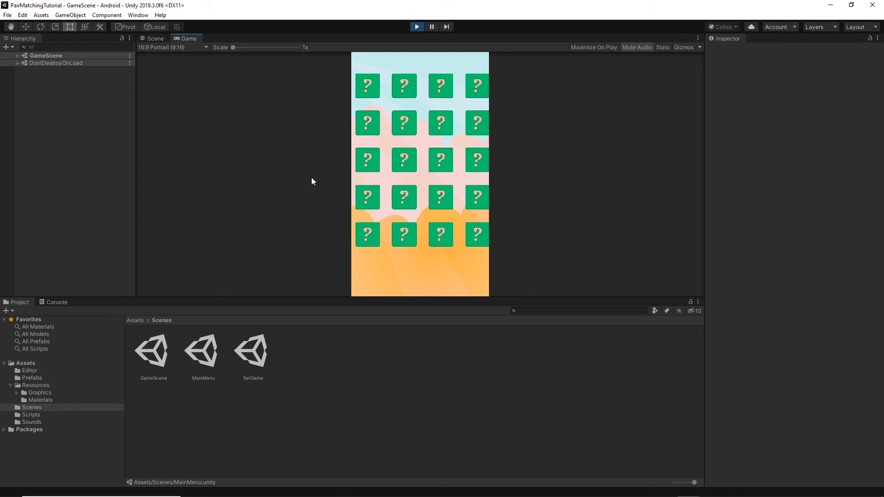